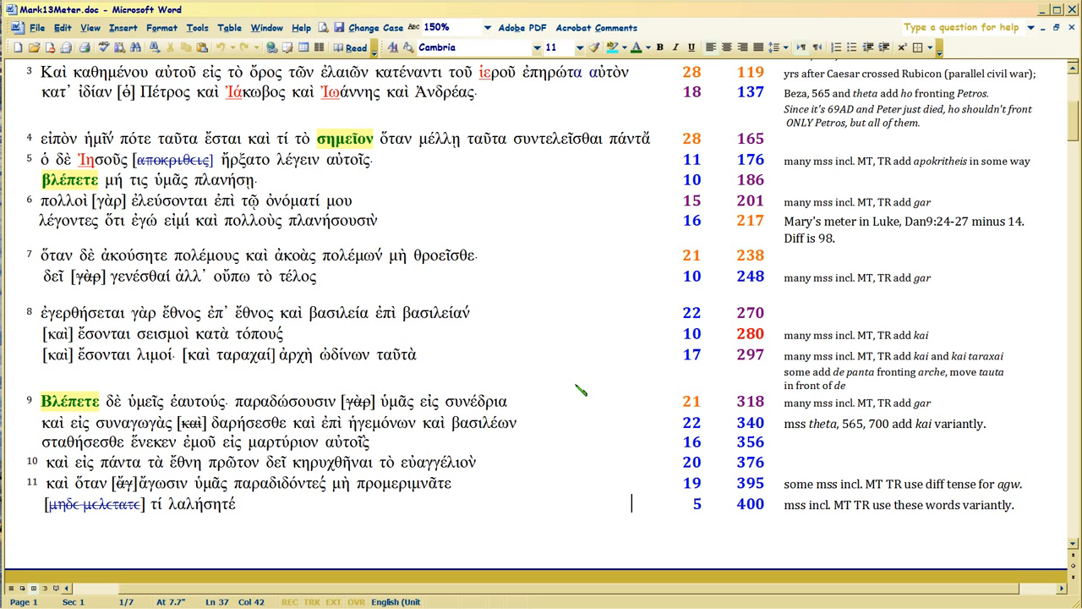
{"action": "mouse_move", "coordinate": [473, 275]}
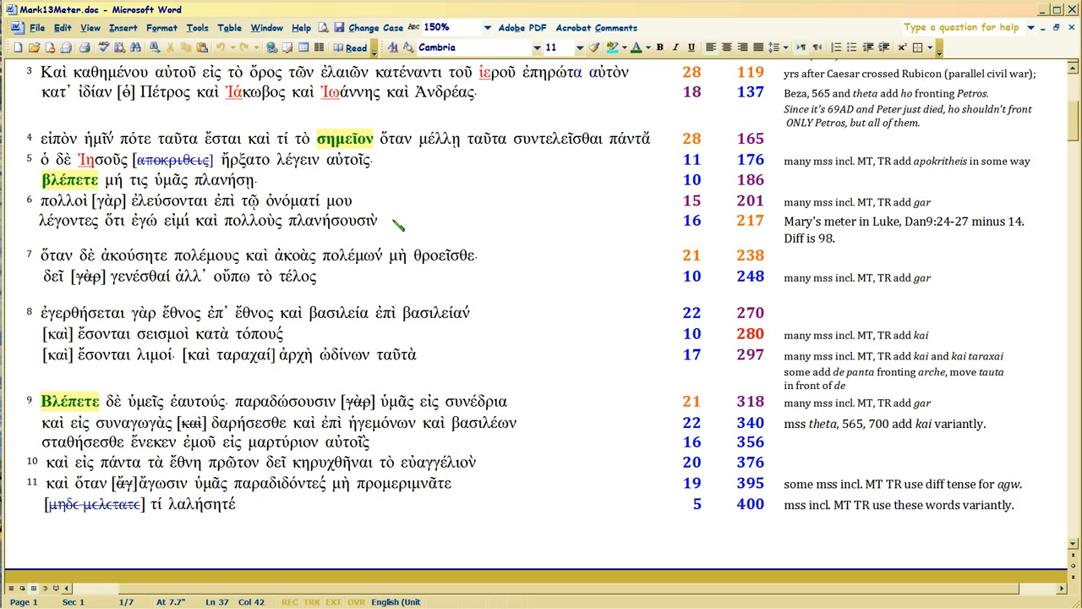
{"action": "mouse_move", "coordinate": [668, 186]}
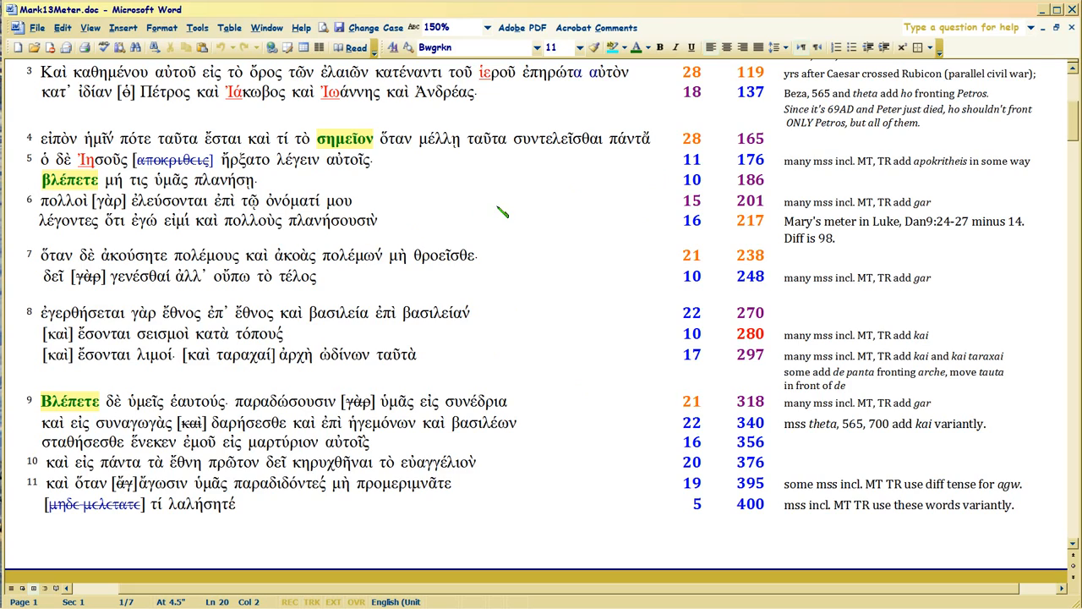
- Launch the Calculator and add 186 and 30
{"action": "scroll", "scroll_direction": "up", "scroll_amount": 3}
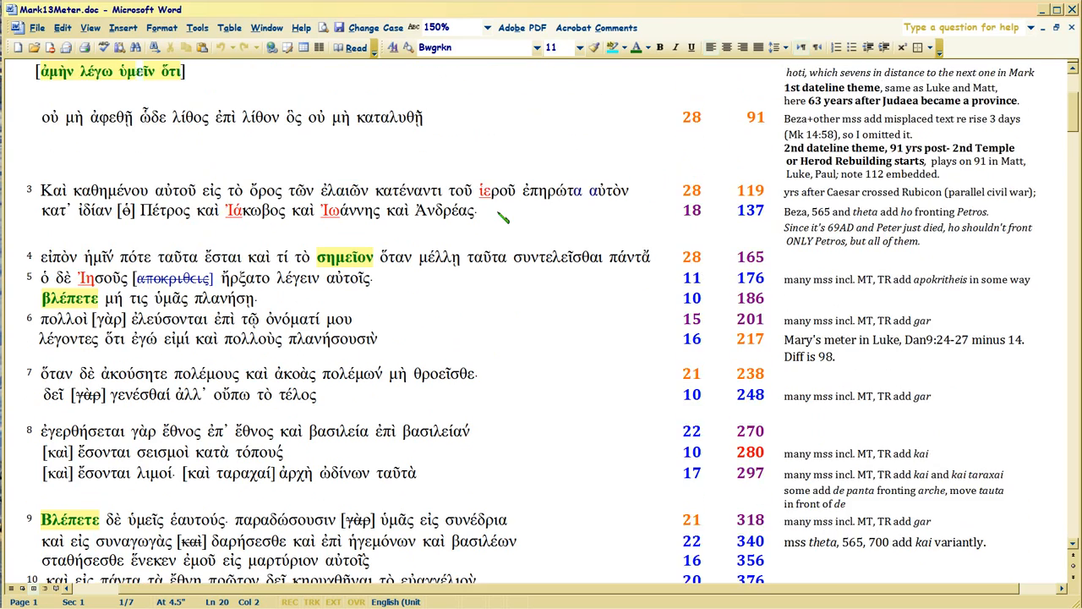
{"action": "scroll", "scroll_direction": "up", "scroll_amount": 3}
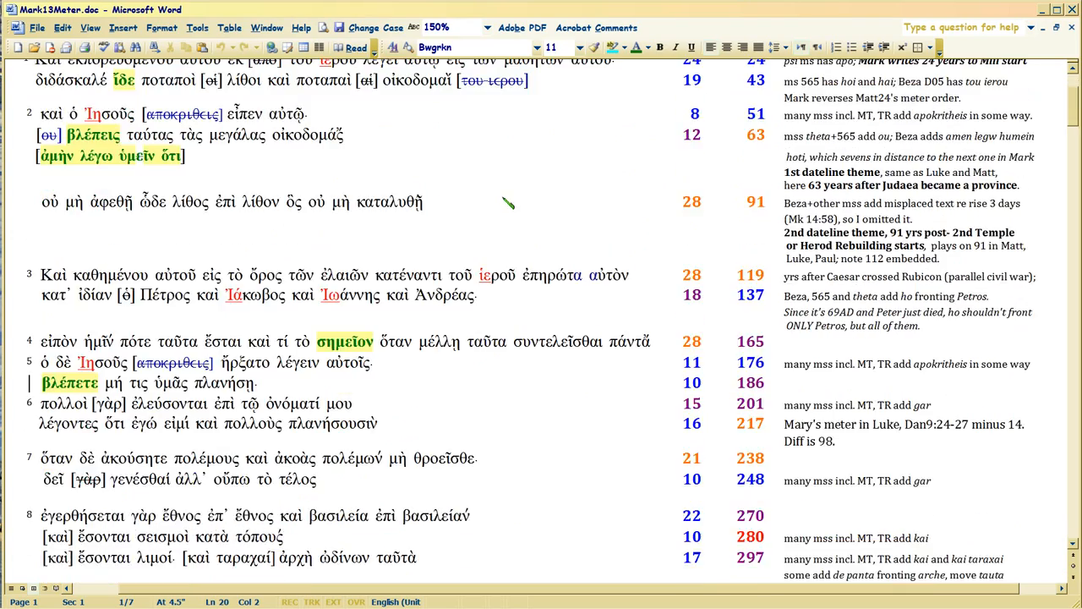
{"action": "scroll", "scroll_direction": "down", "scroll_amount": 3}
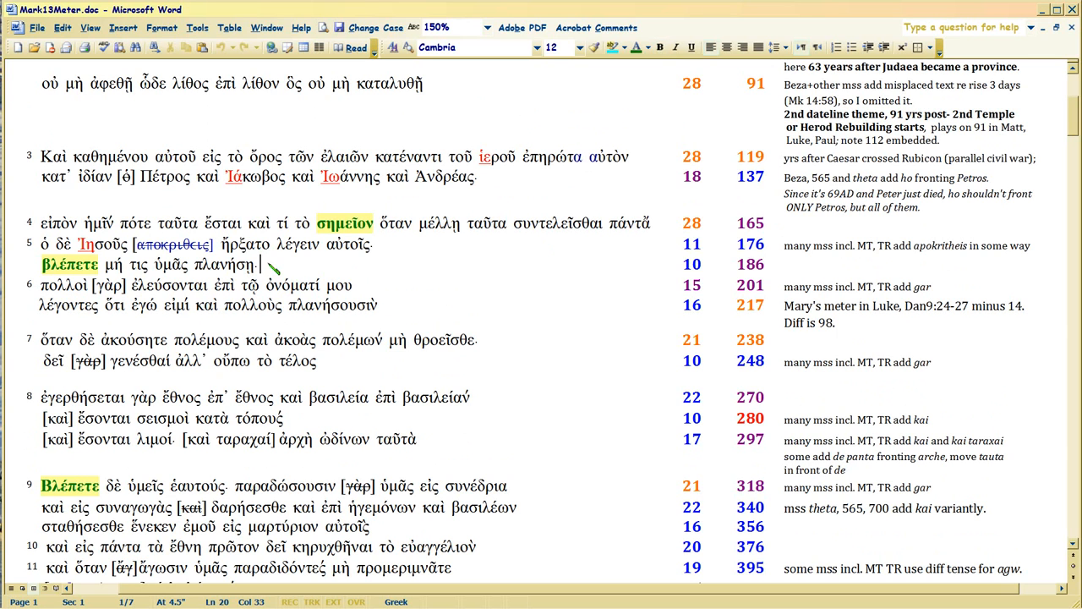
{"action": "mouse_move", "coordinate": [776, 277]}
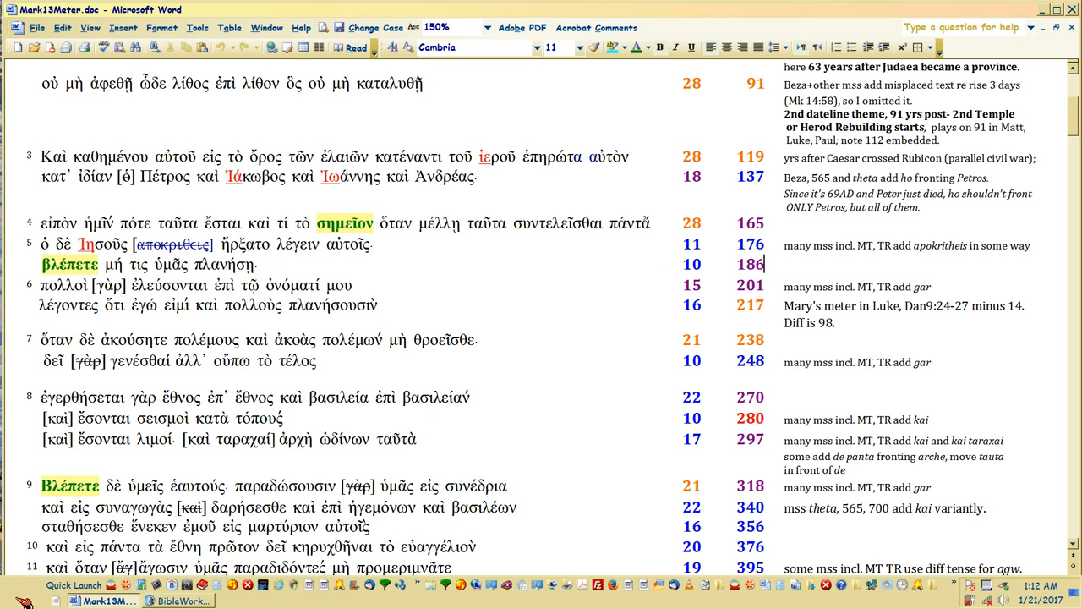
{"action": "left_click", "coordinate": [21, 584]}
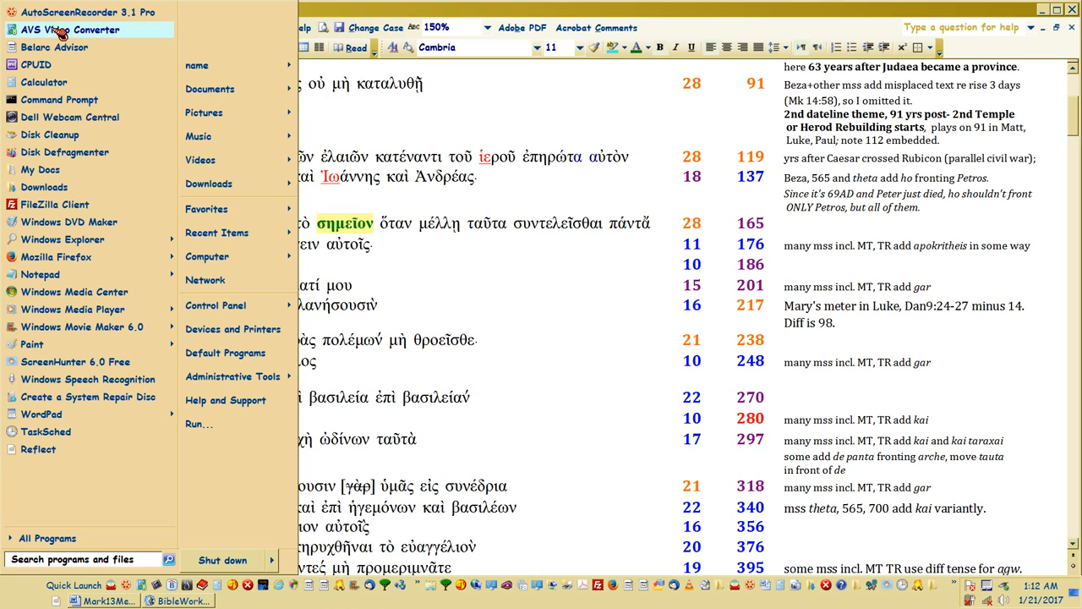
{"action": "mouse_move", "coordinate": [76, 93]}
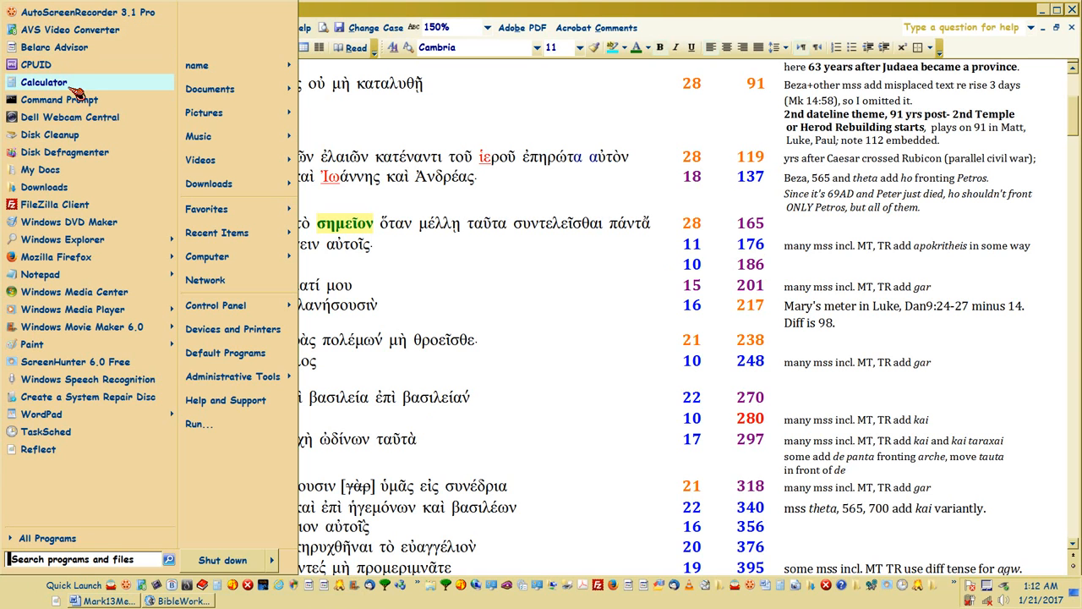
{"action": "left_click", "coordinate": [44, 82]}
{"action": "type", "text": "30"}
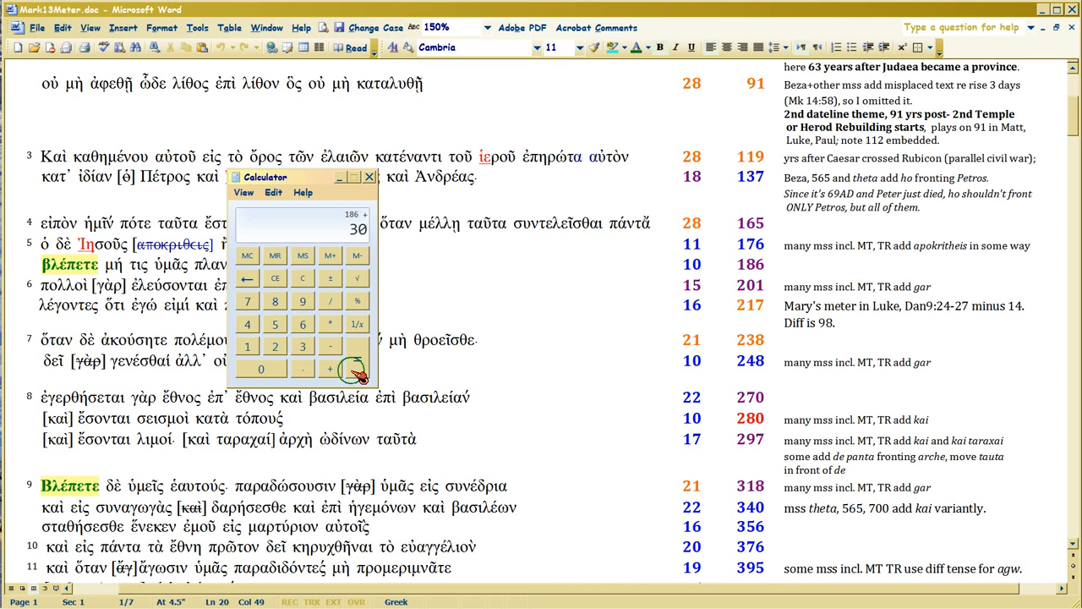
{"action": "left_click", "coordinate": [356, 358]}
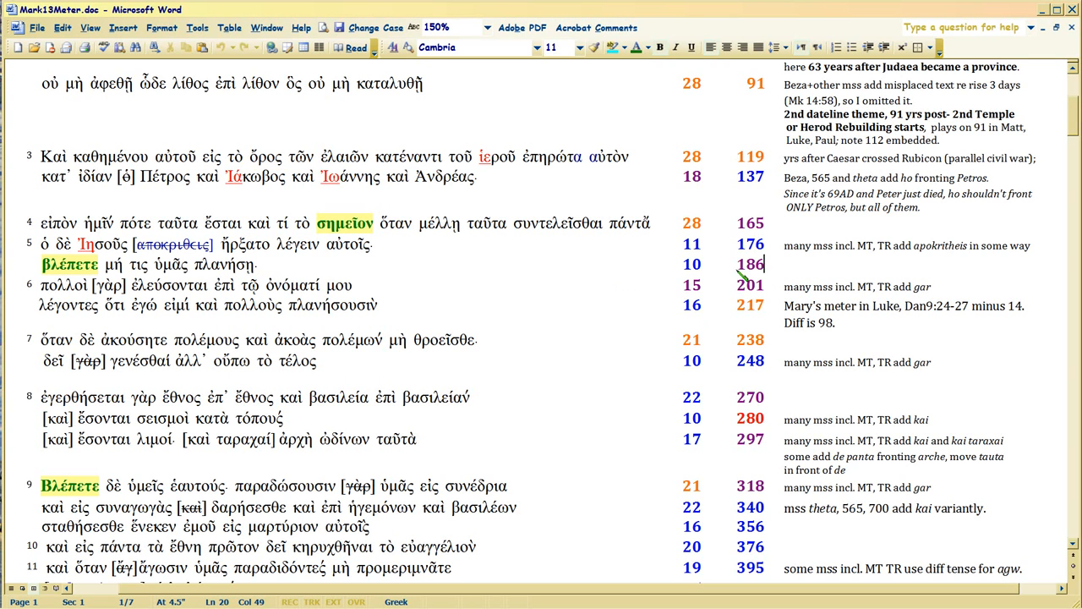
- Check the syllable counts for verse 5's lines in the meter table
{"action": "double_click", "coordinate": [749, 264]}
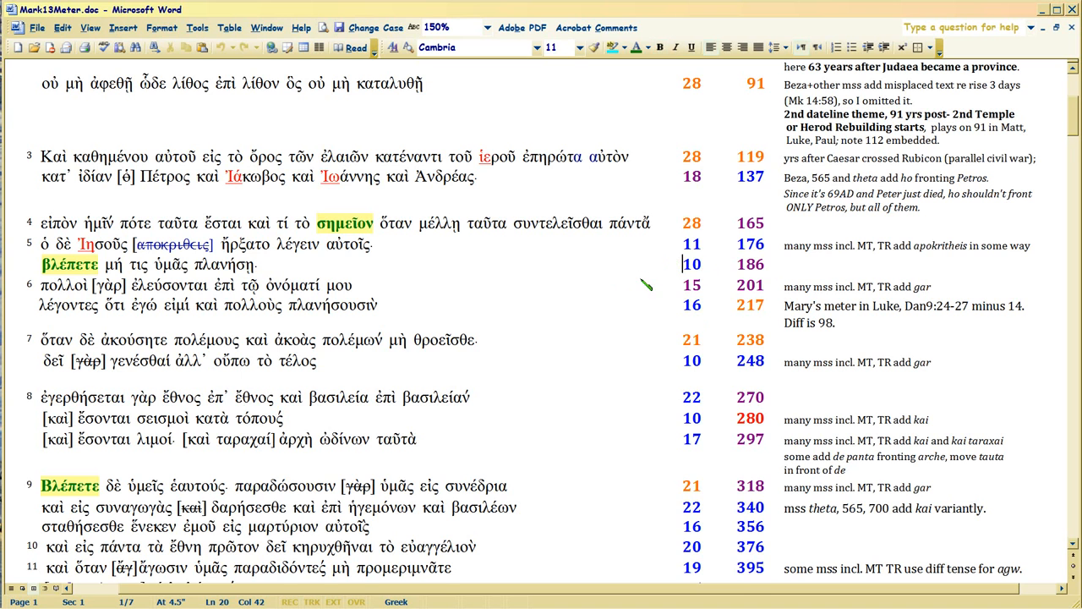
{"action": "scroll", "scroll_direction": "up", "scroll_amount": 3}
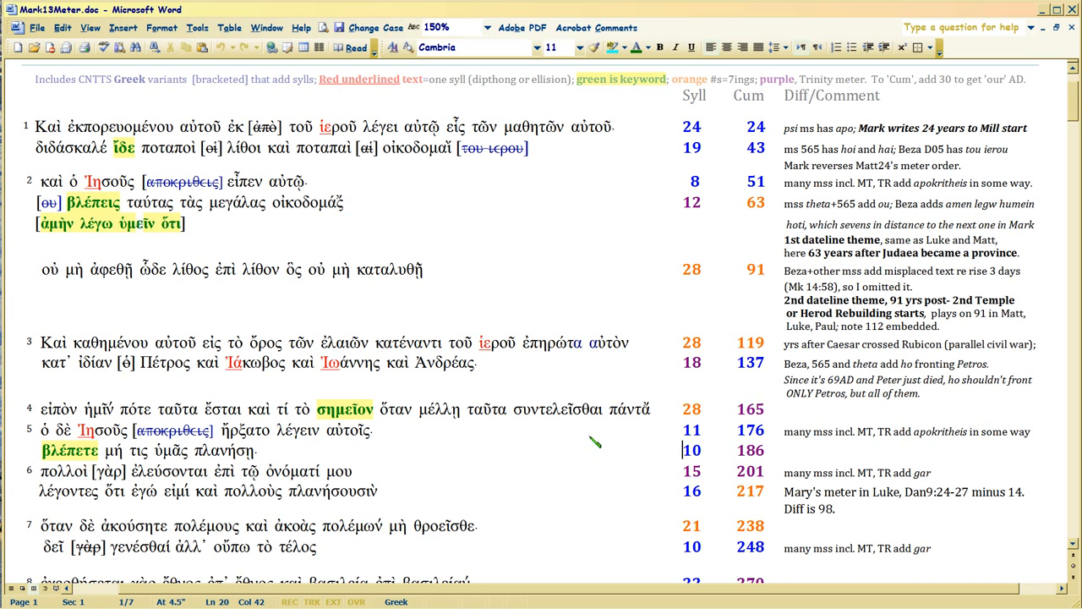
{"action": "scroll", "scroll_direction": "down", "scroll_amount": 3}
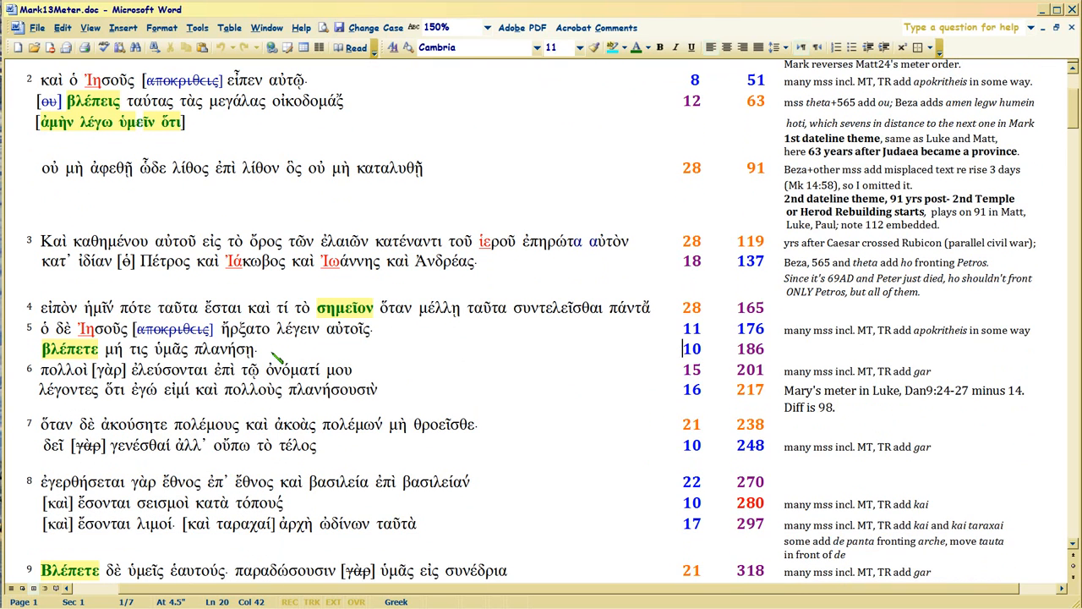
{"action": "mouse_move", "coordinate": [723, 354]}
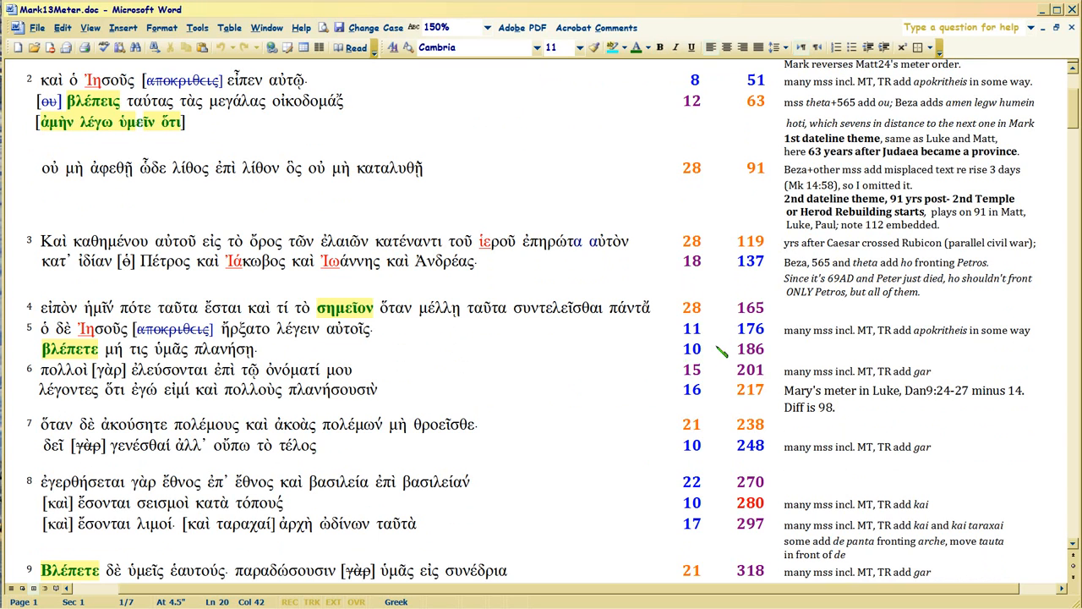
{"action": "left_click", "coordinate": [700, 349]}
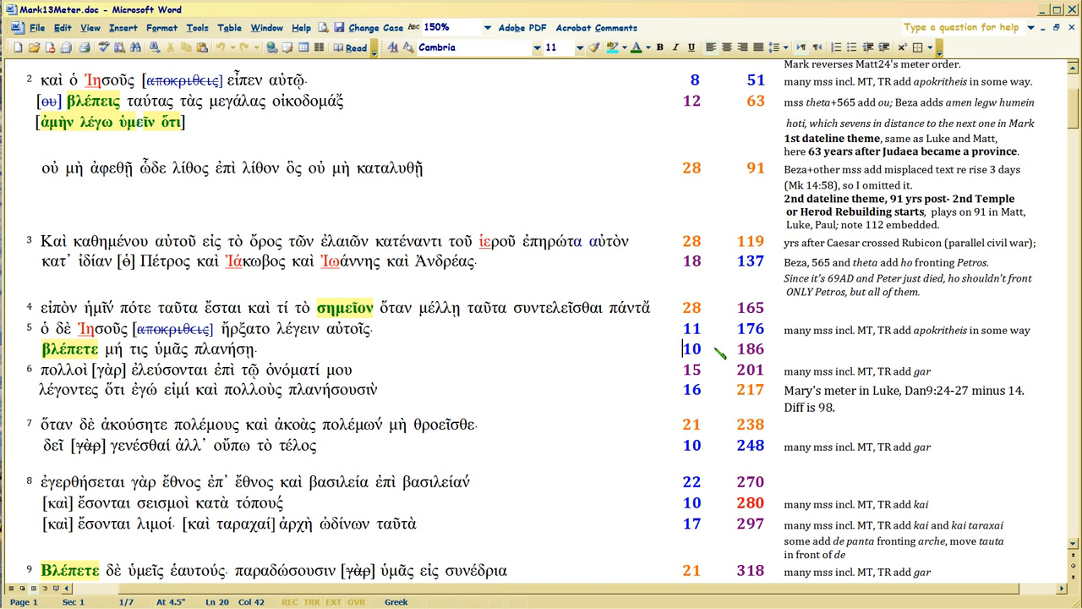
{"action": "mouse_move", "coordinate": [717, 368]}
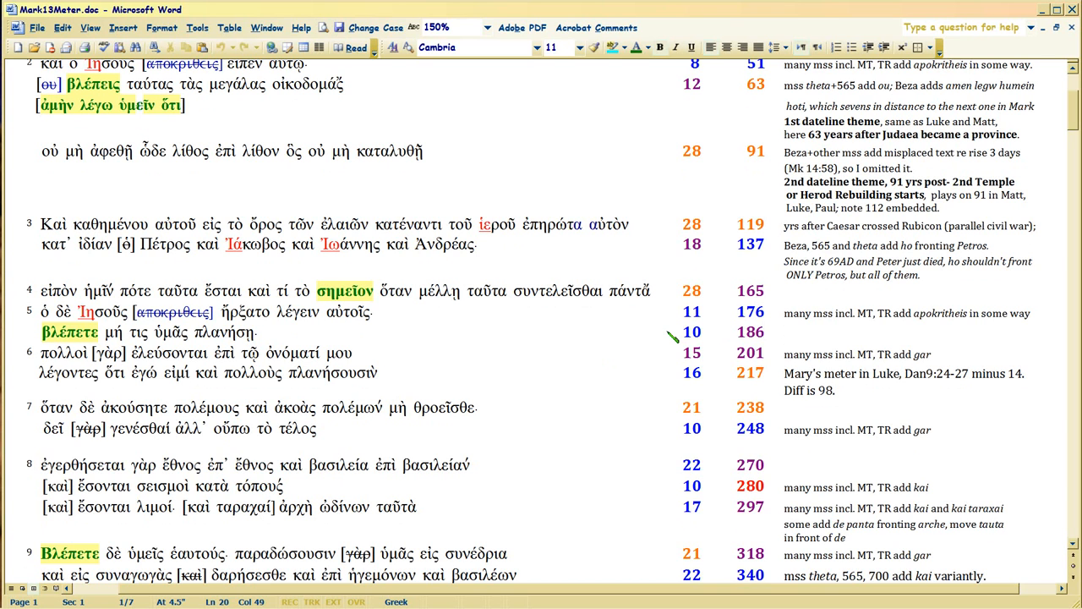
{"action": "mouse_move", "coordinate": [41, 345]}
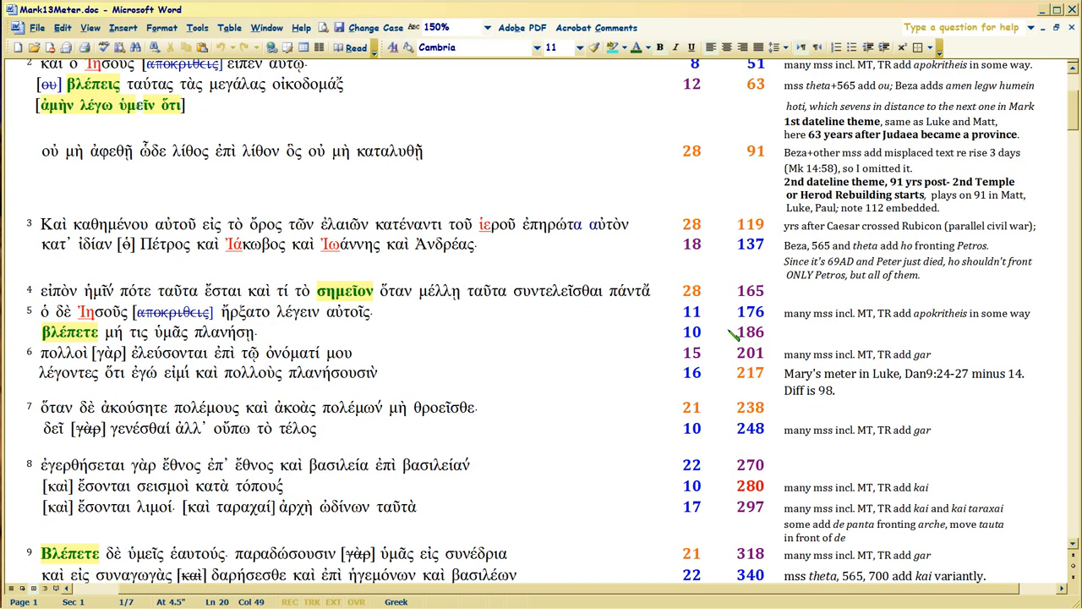
{"action": "mouse_move", "coordinate": [765, 332]}
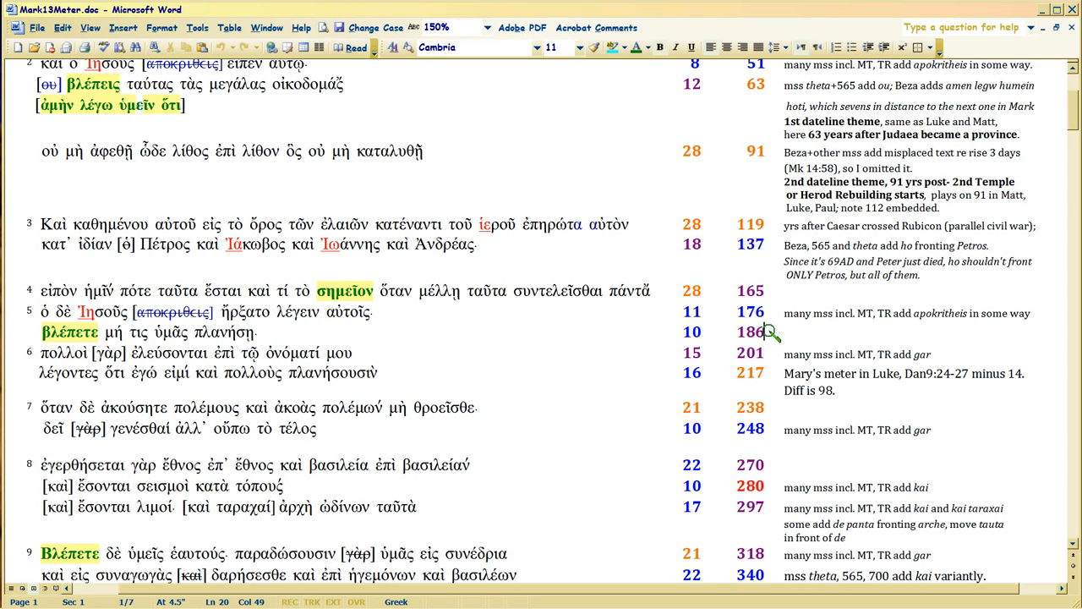
{"action": "mouse_move", "coordinate": [769, 331]}
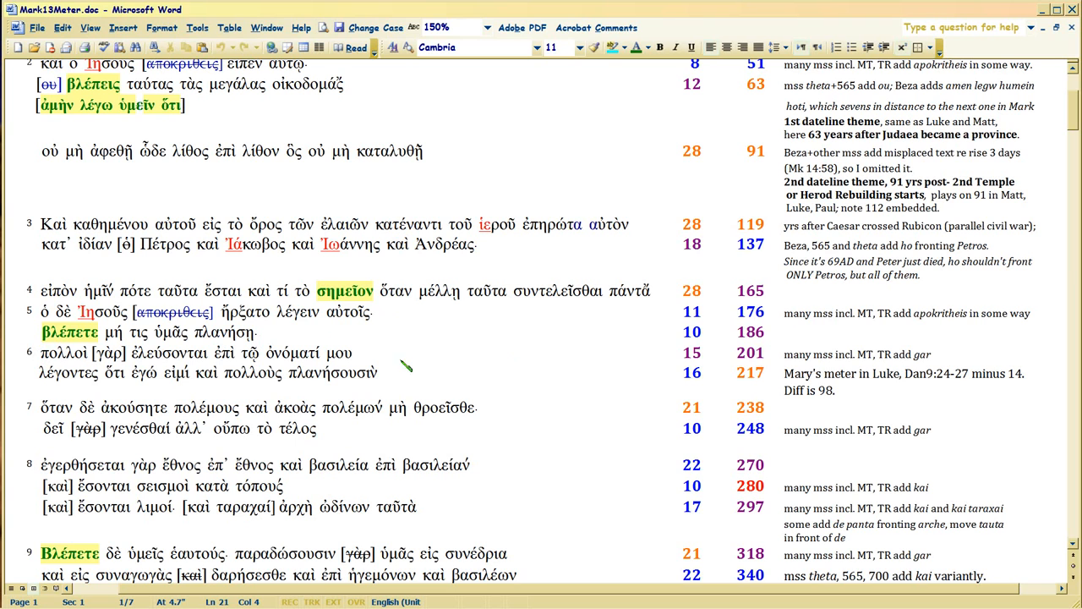
- Check verse 6's cumulative count, then bring verse 11's total of 400 into view
{"action": "left_click", "coordinate": [378, 353]}
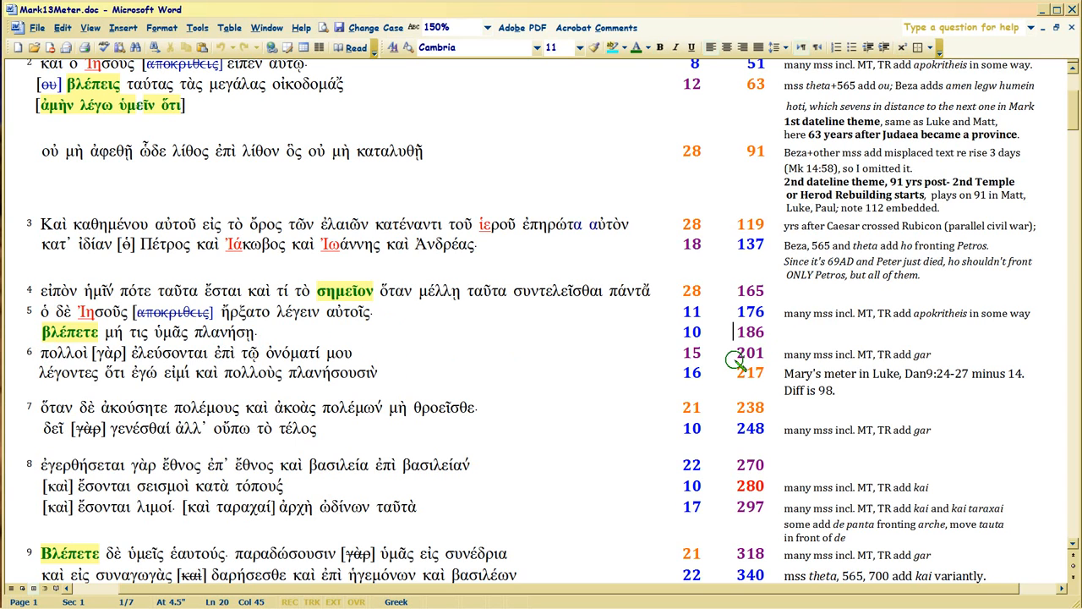
{"action": "left_click", "coordinate": [735, 372]}
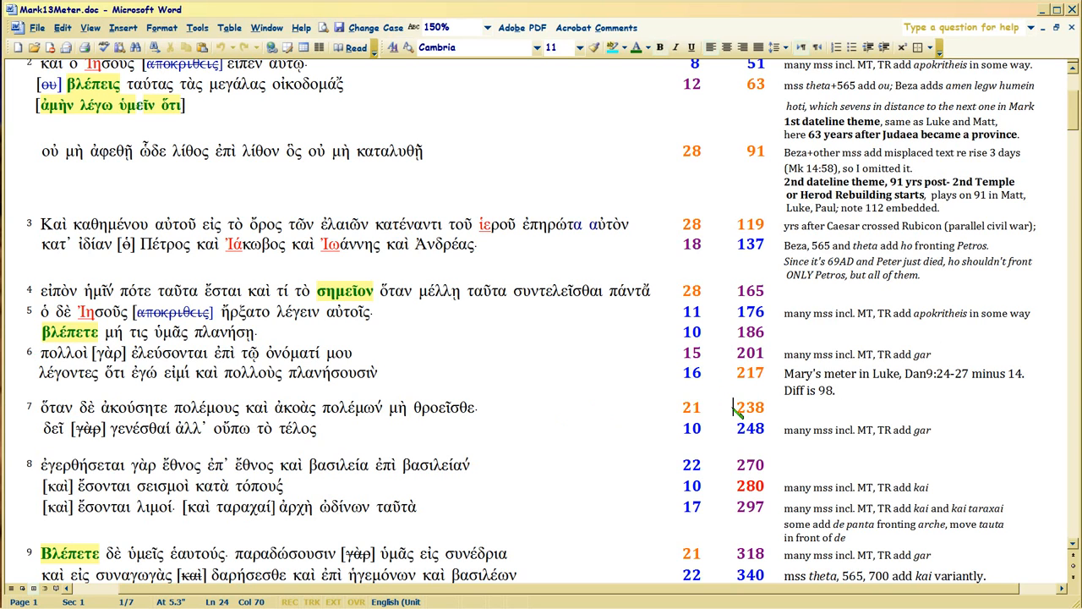
{"action": "mouse_move", "coordinate": [734, 352]}
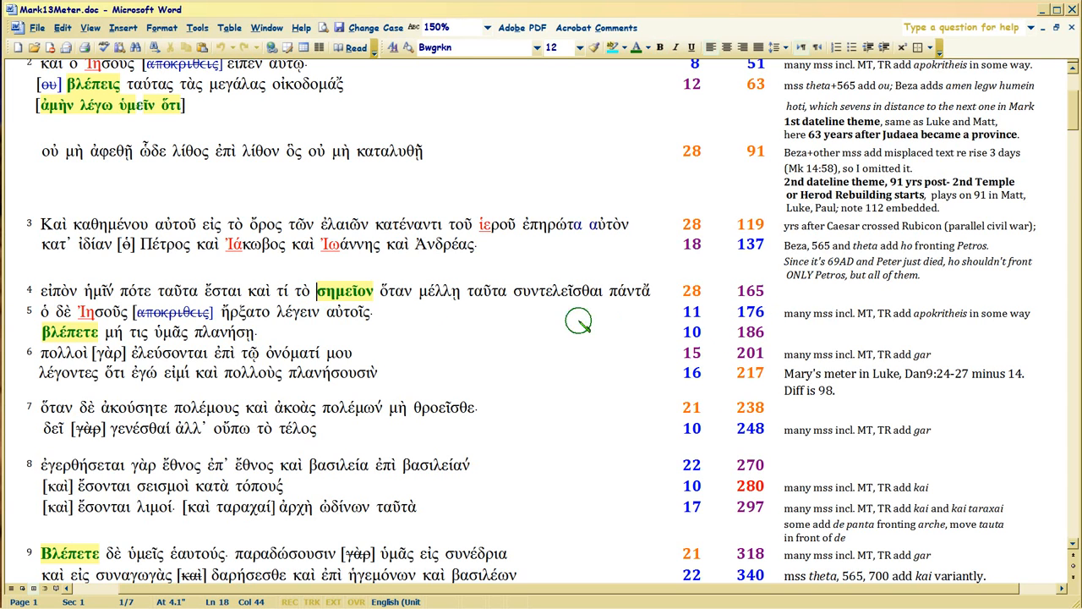
{"action": "mouse_move", "coordinate": [729, 310]}
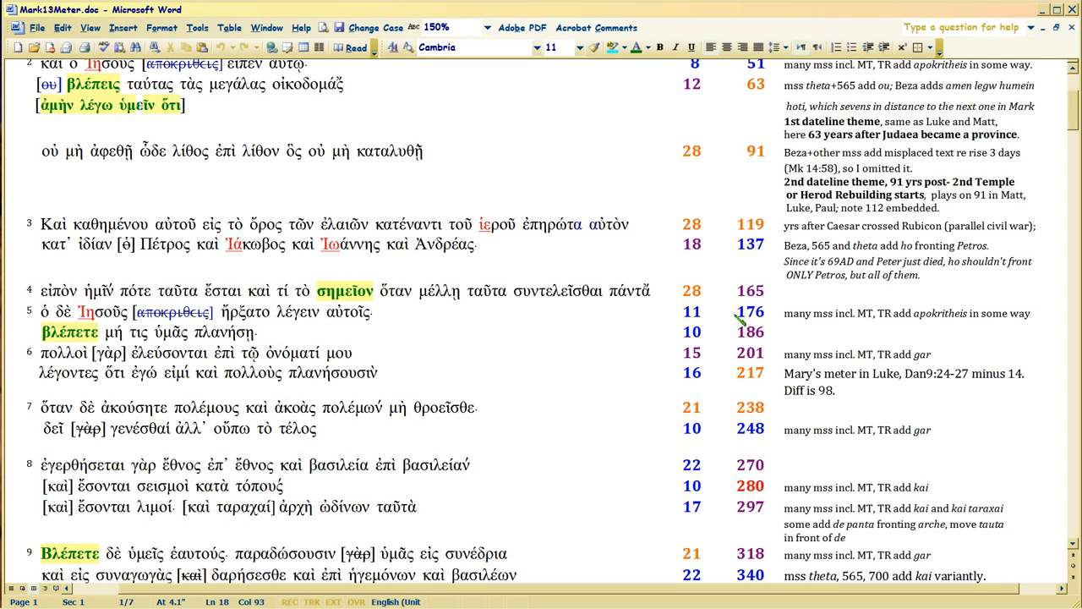
{"action": "mouse_move", "coordinate": [733, 292]}
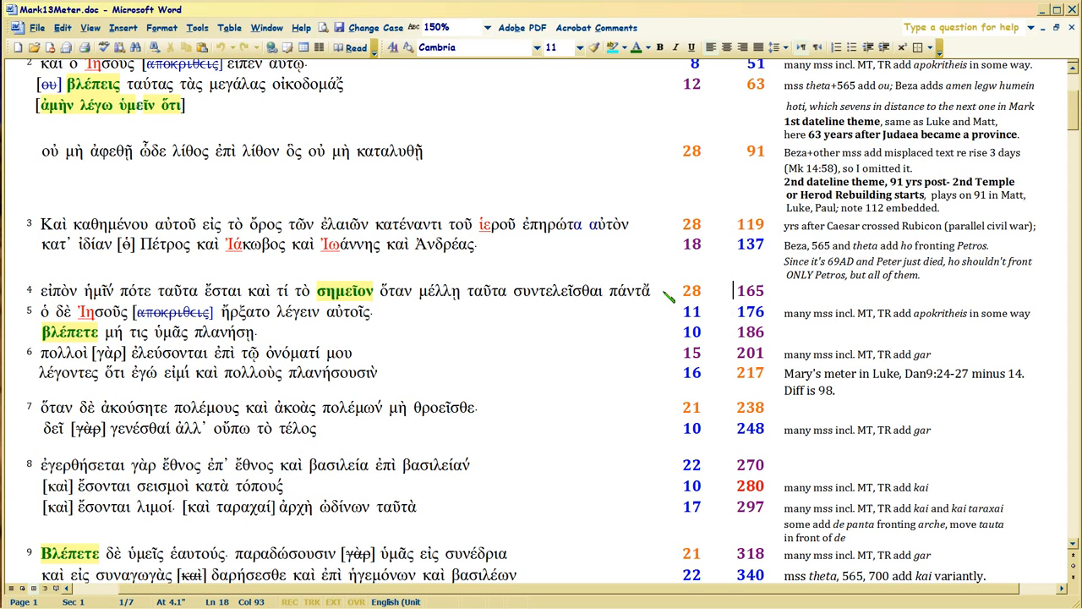
{"action": "mouse_move", "coordinate": [423, 376]}
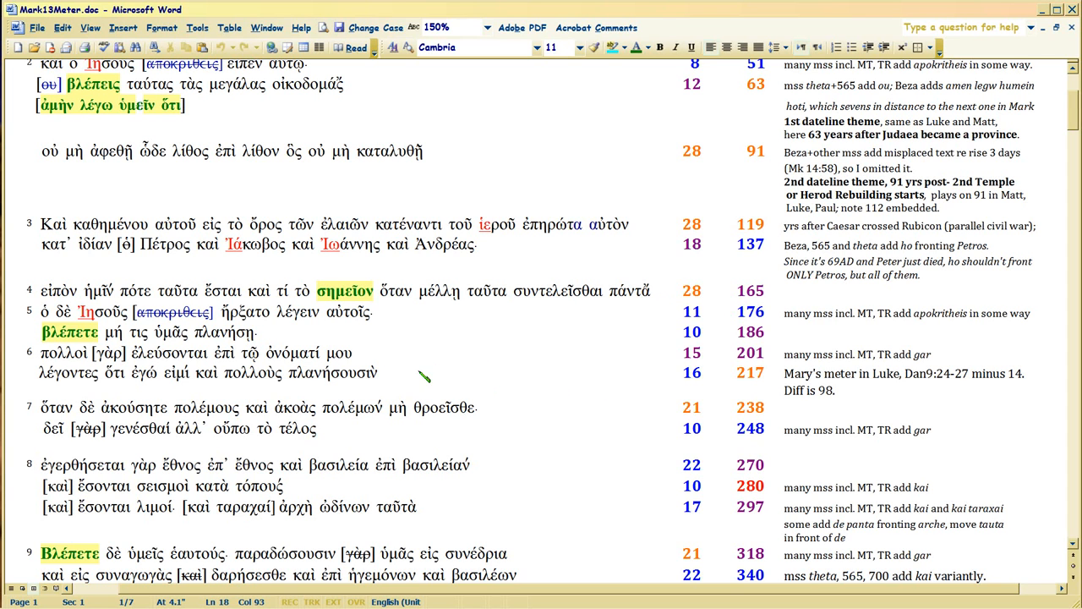
{"action": "scroll", "scroll_direction": "down", "scroll_amount": 3}
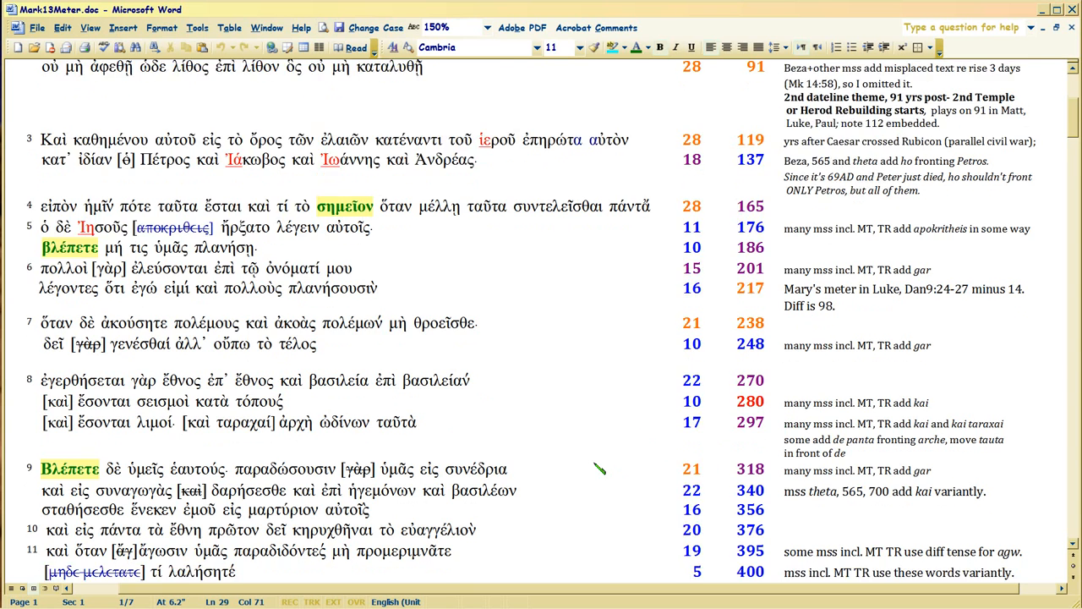
{"action": "scroll", "scroll_direction": "down", "scroll_amount": 3}
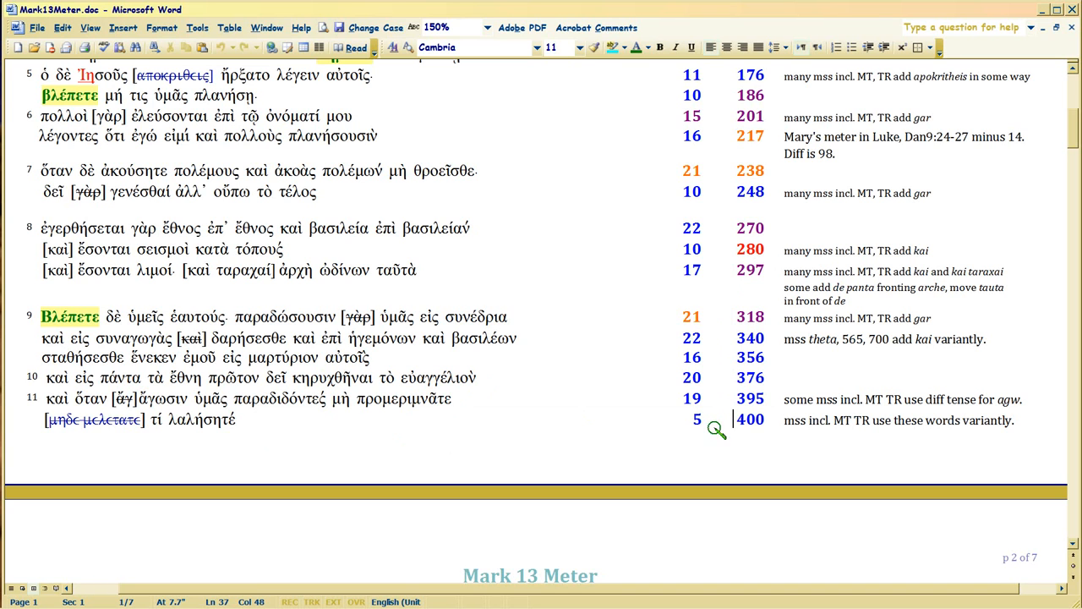
{"action": "mouse_move", "coordinate": [714, 435]}
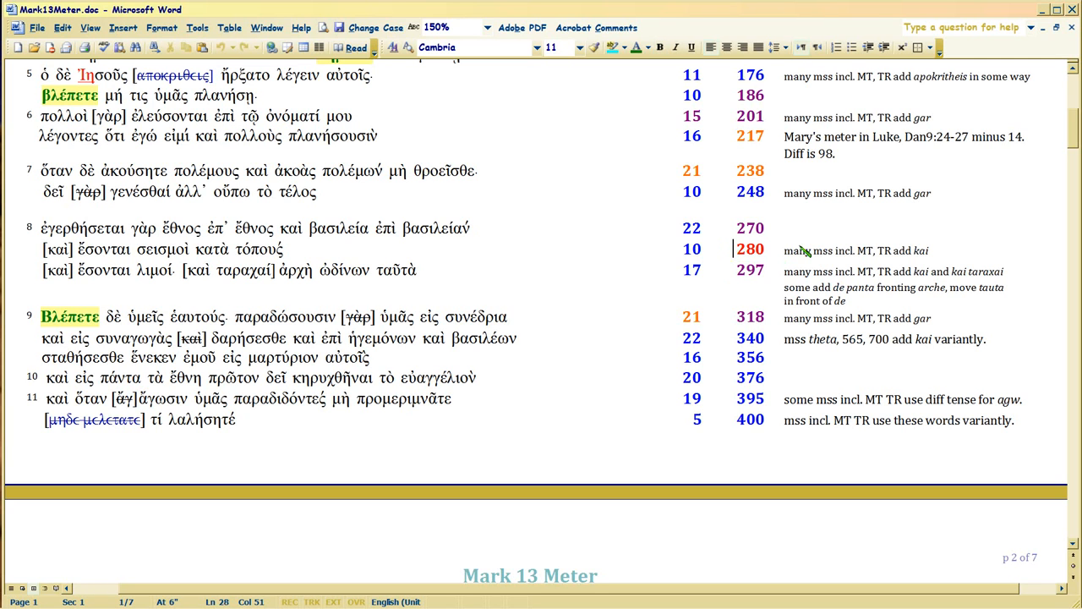
{"action": "mouse_move", "coordinate": [726, 251]}
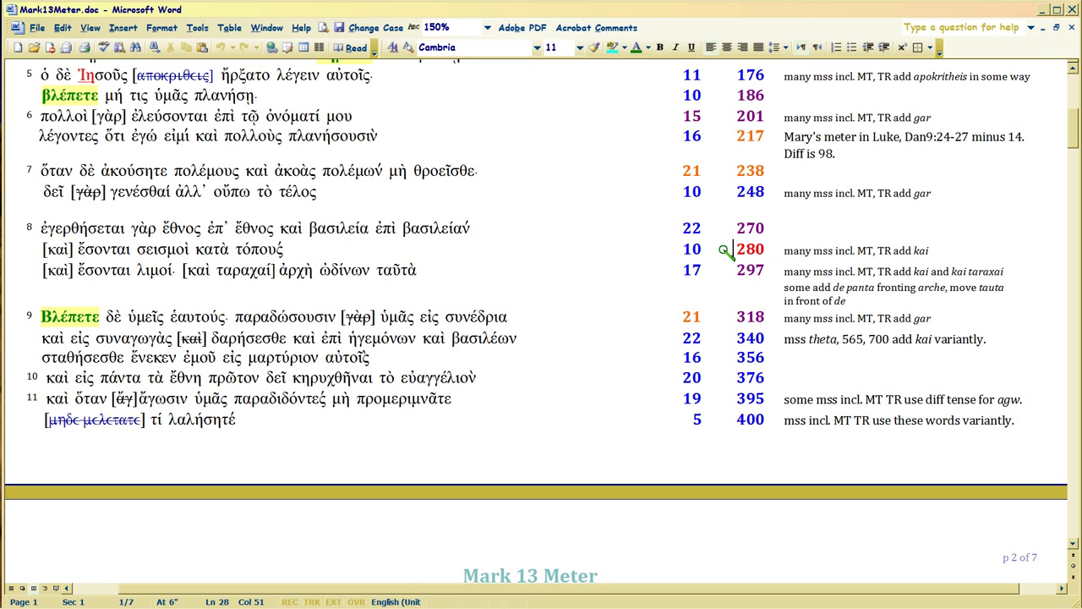
{"action": "mouse_move", "coordinate": [757, 251]}
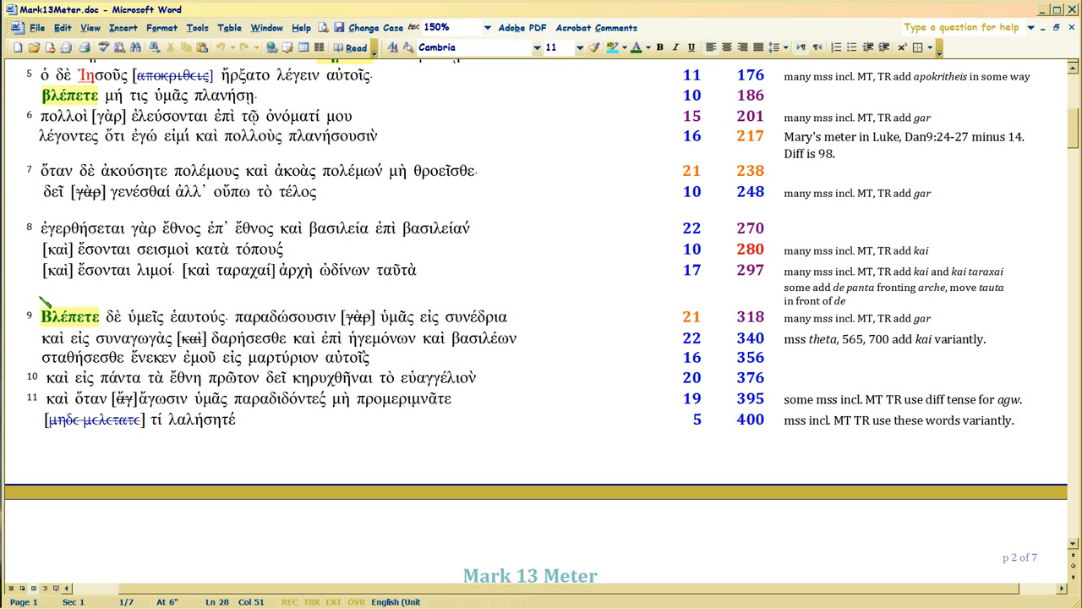
{"action": "double_click", "coordinate": [56, 269]}
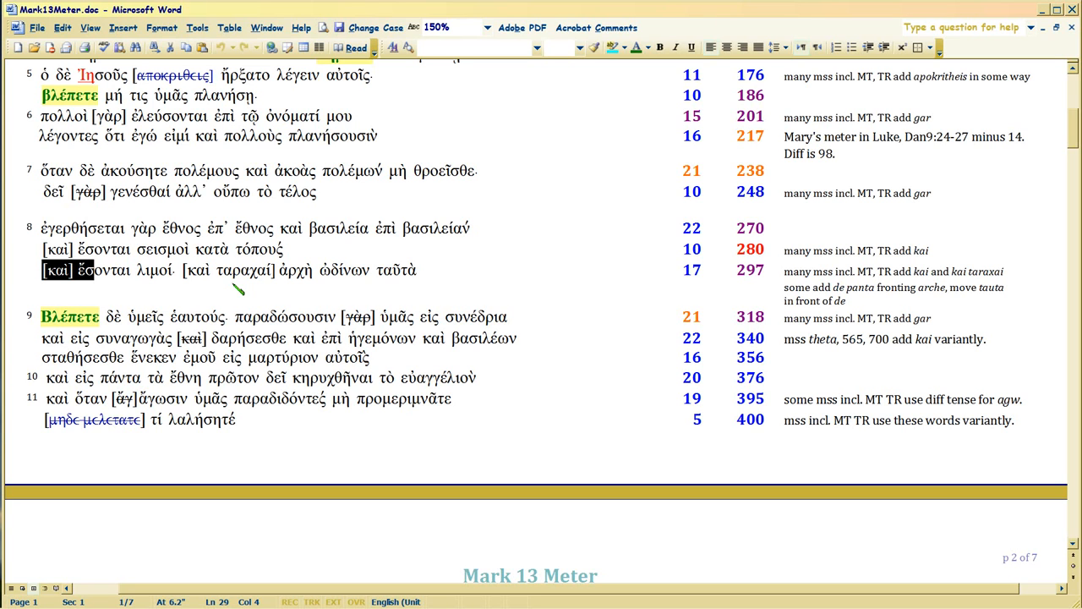
{"action": "mouse_move", "coordinate": [107, 287]}
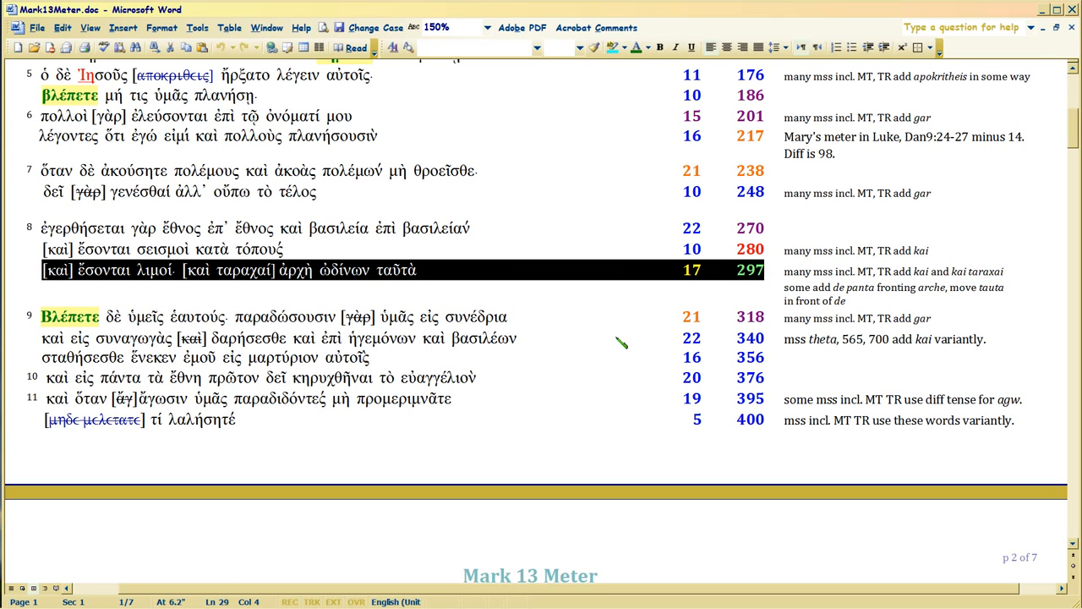
{"action": "mouse_move", "coordinate": [46, 325]}
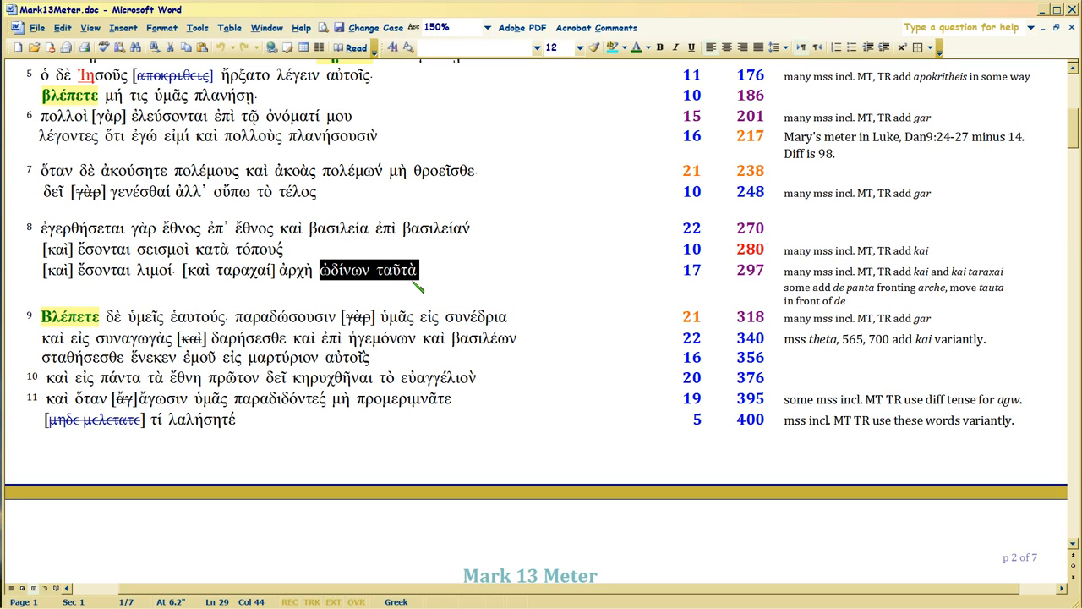
{"action": "left_click", "coordinate": [739, 269]}
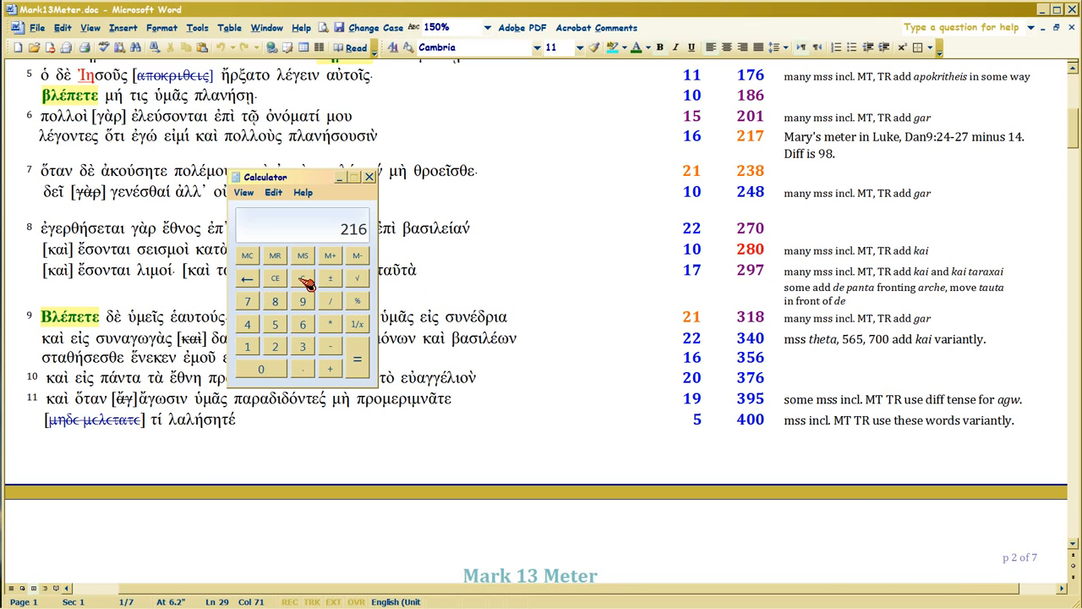
{"action": "left_click", "coordinate": [274, 278]}
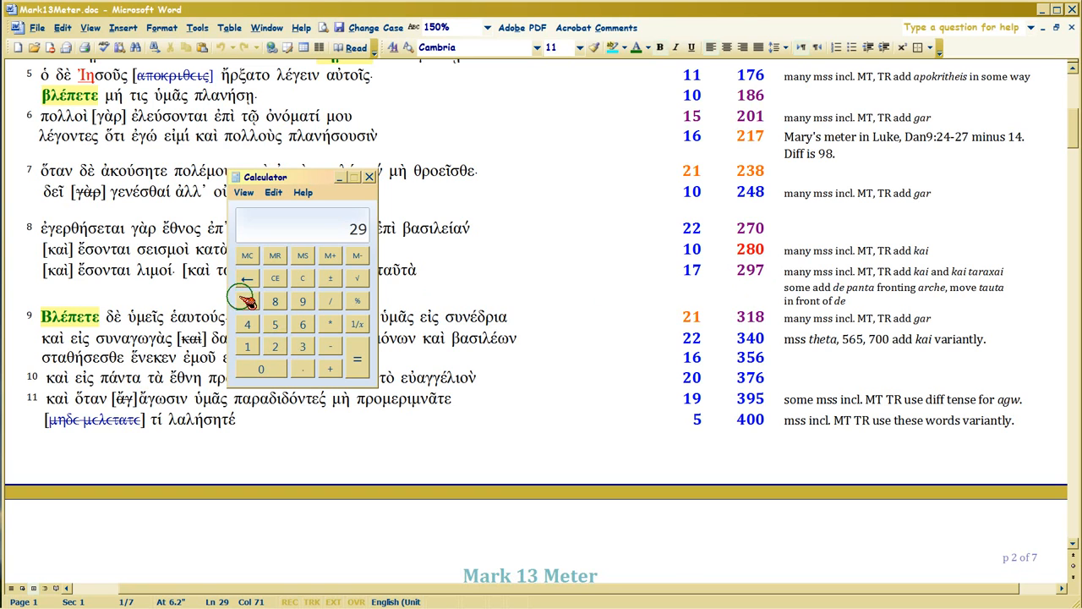
{"action": "left_click", "coordinate": [274, 346]}
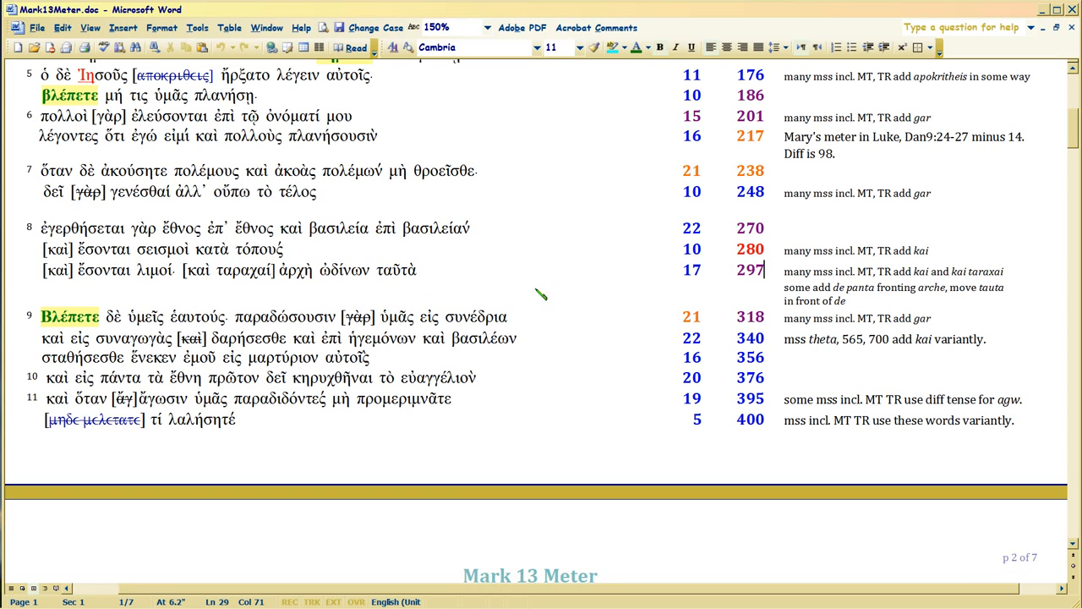
{"action": "mouse_move", "coordinate": [372, 281]}
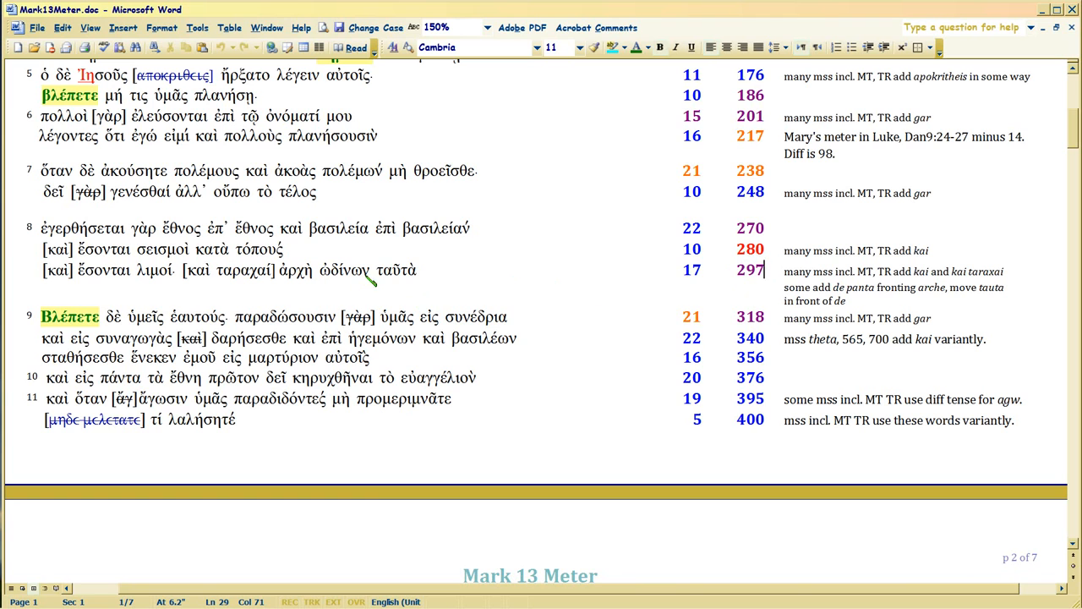
{"action": "double_click", "coordinate": [396, 270]}
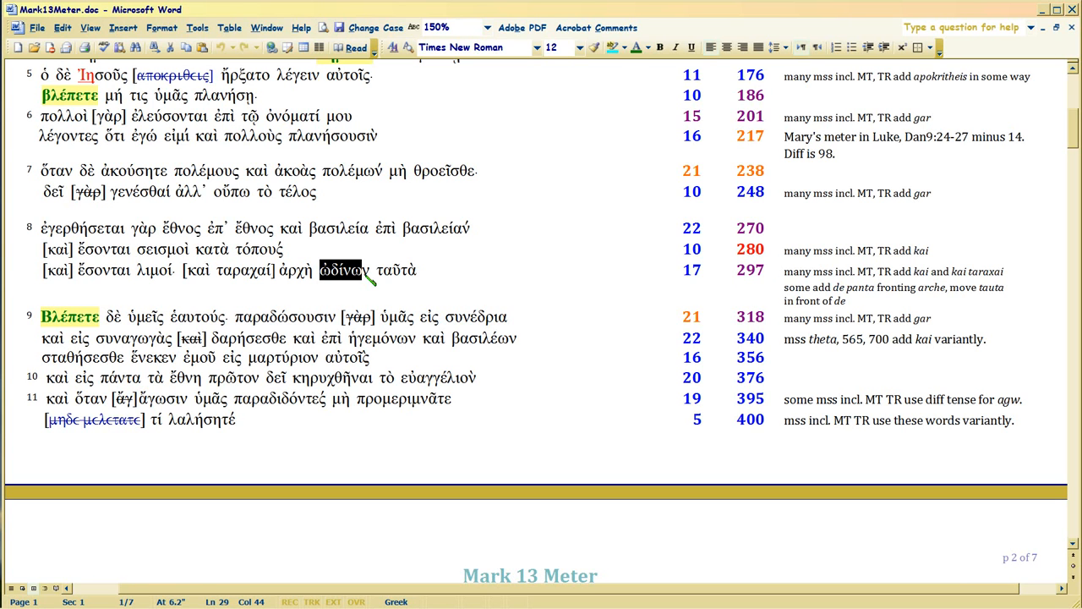
{"action": "left_click", "coordinate": [343, 270]}
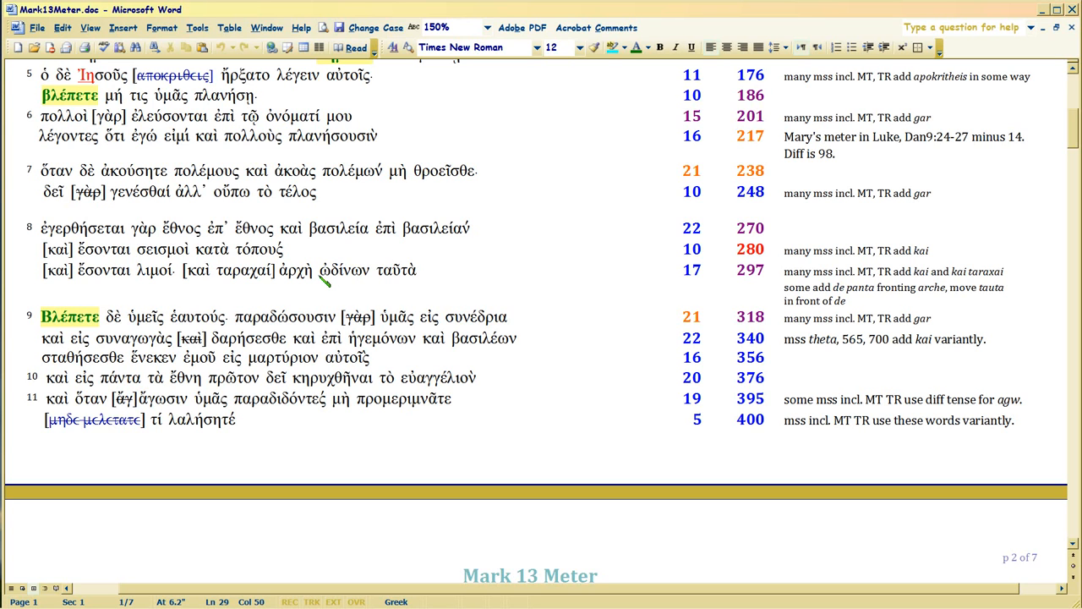
{"action": "double_click", "coordinate": [343, 269]}
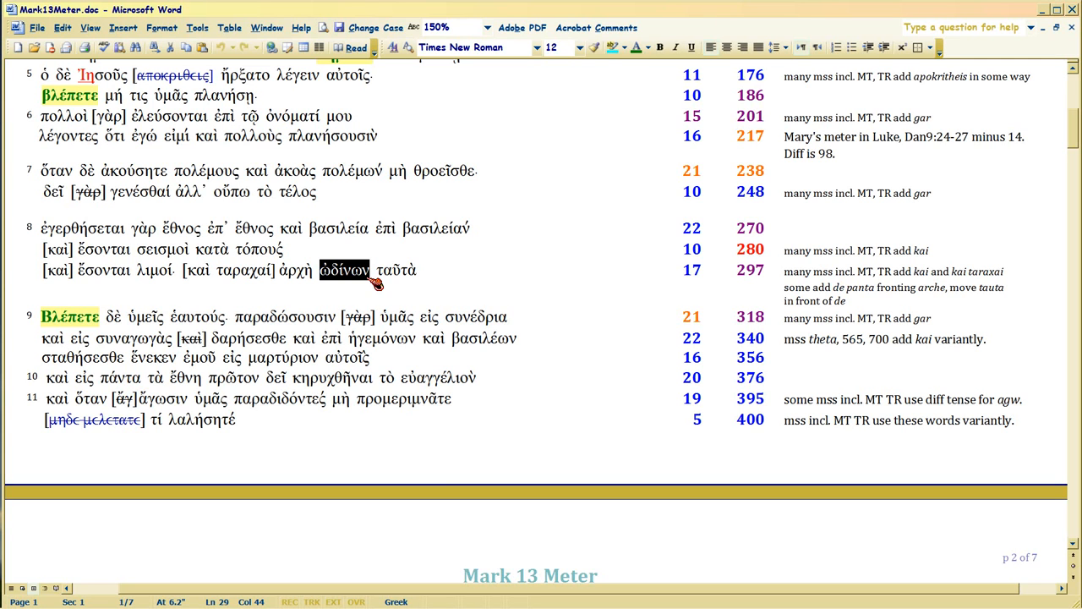
{"action": "left_click", "coordinate": [346, 270]}
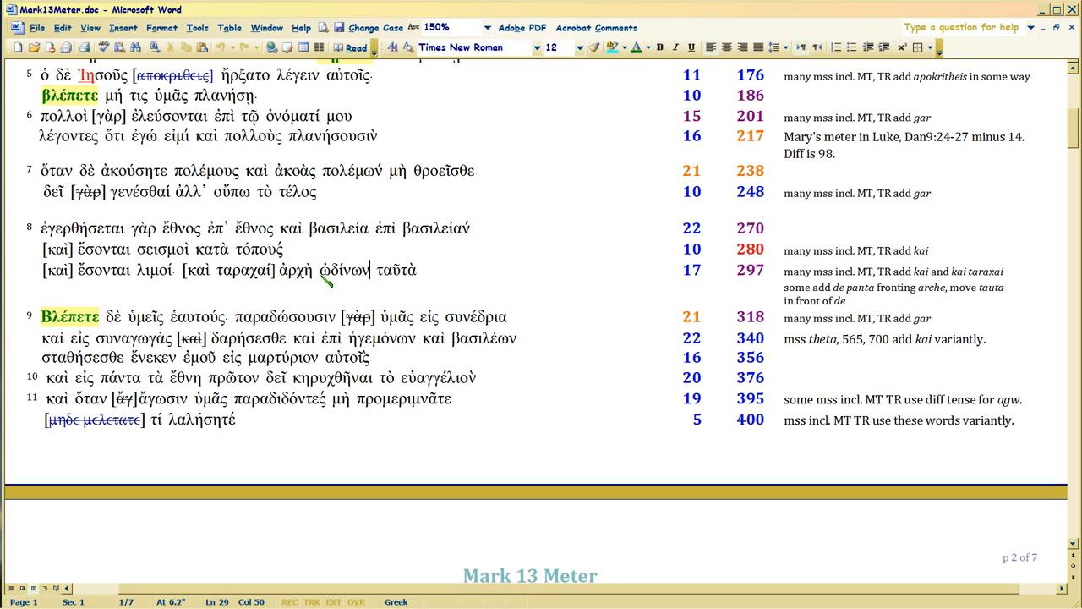
{"action": "double_click", "coordinate": [344, 270]}
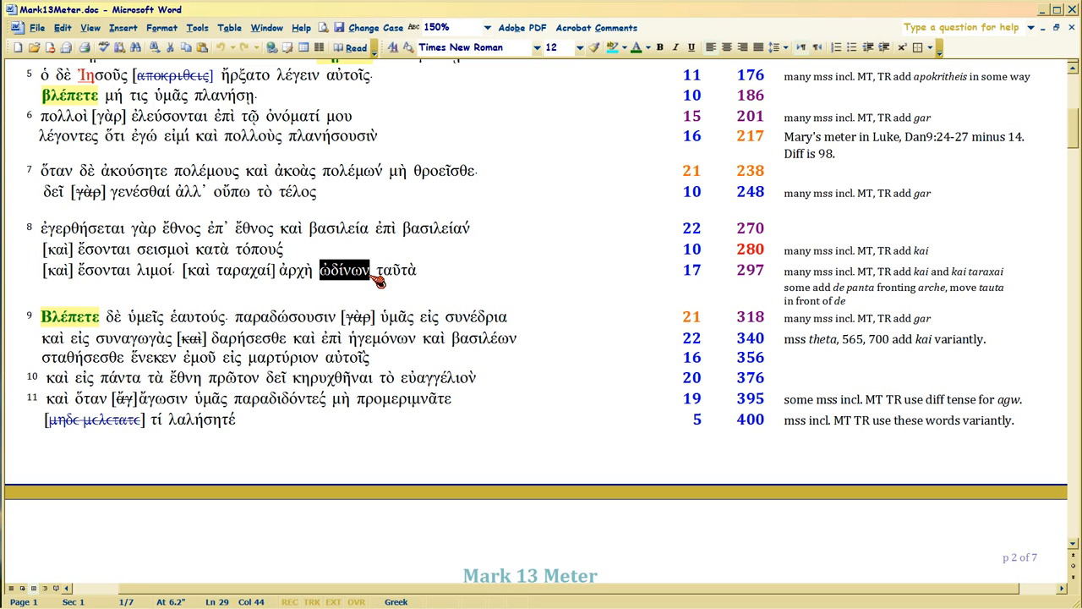
{"action": "left_click", "coordinate": [388, 270]}
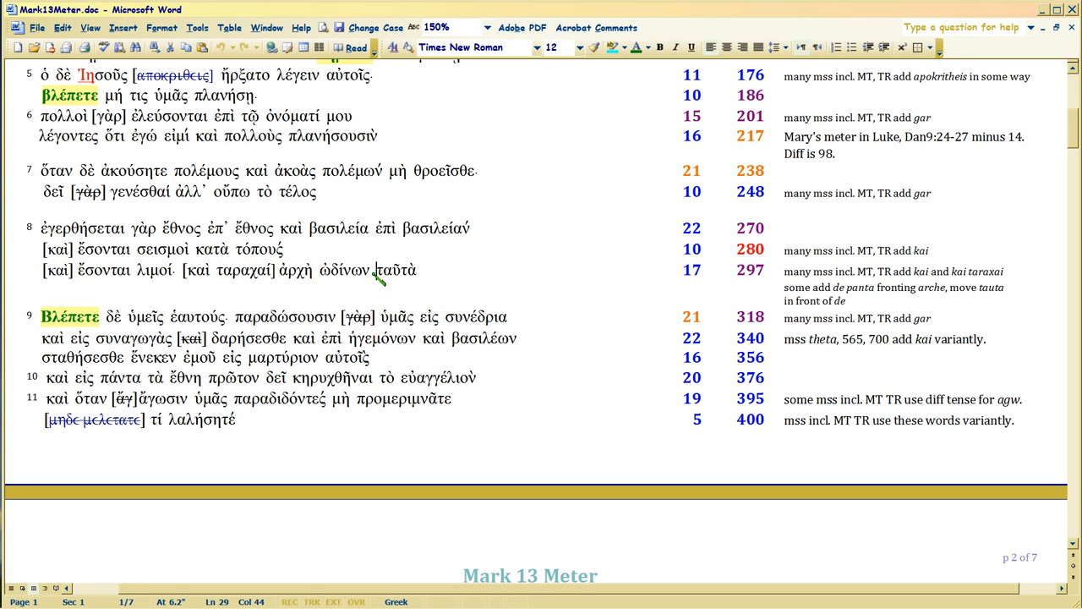
{"action": "double_click", "coordinate": [342, 270]}
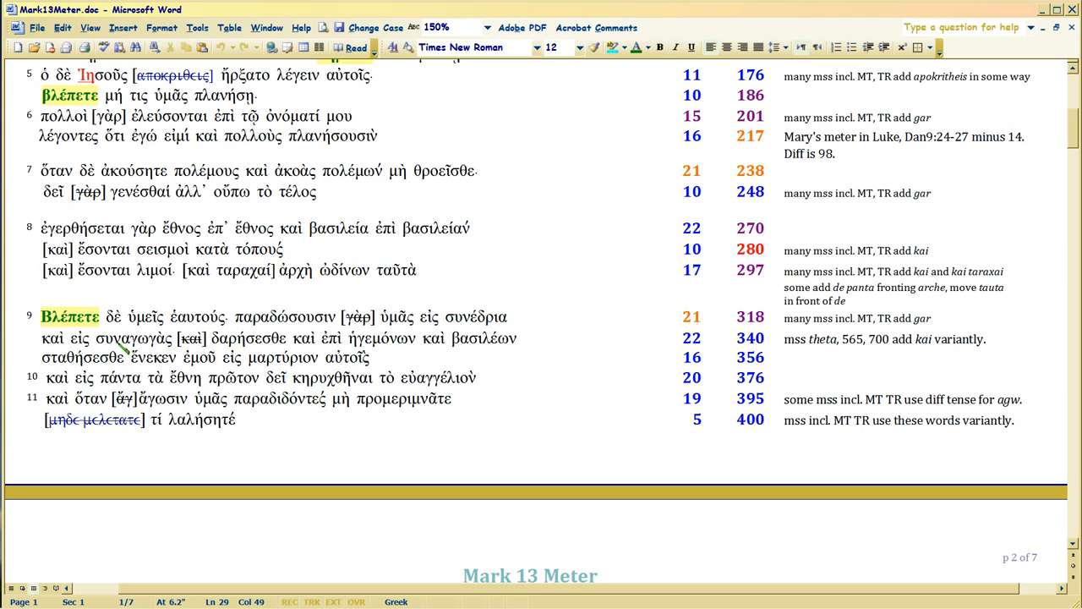
{"action": "left_click_drag", "start_coordinate": [41, 316], "coordinate": [252, 316]}
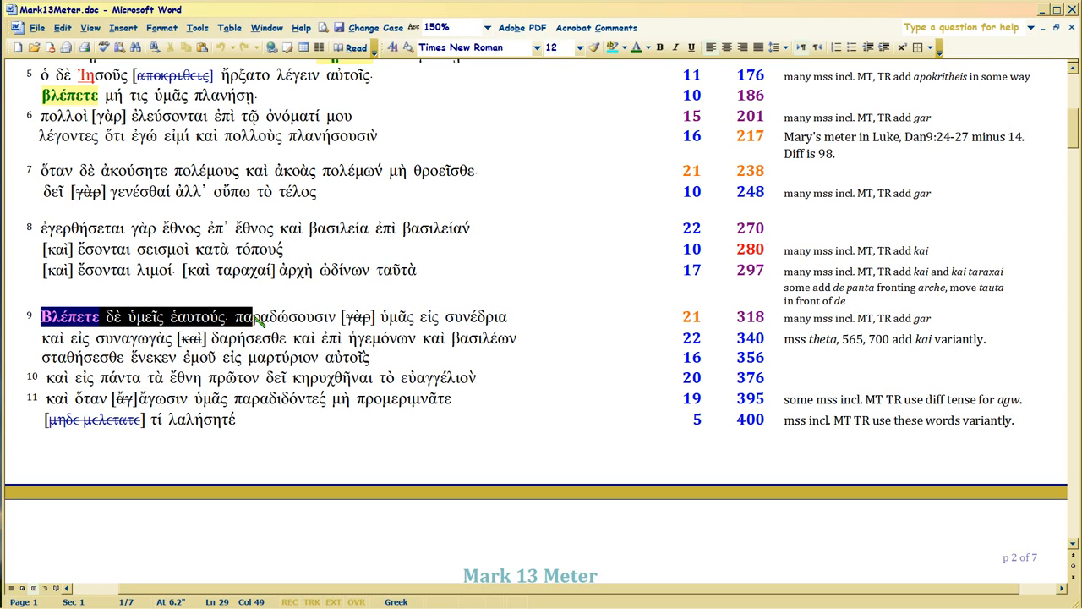
{"action": "left_click_drag", "start_coordinate": [253, 316], "coordinate": [452, 422]}
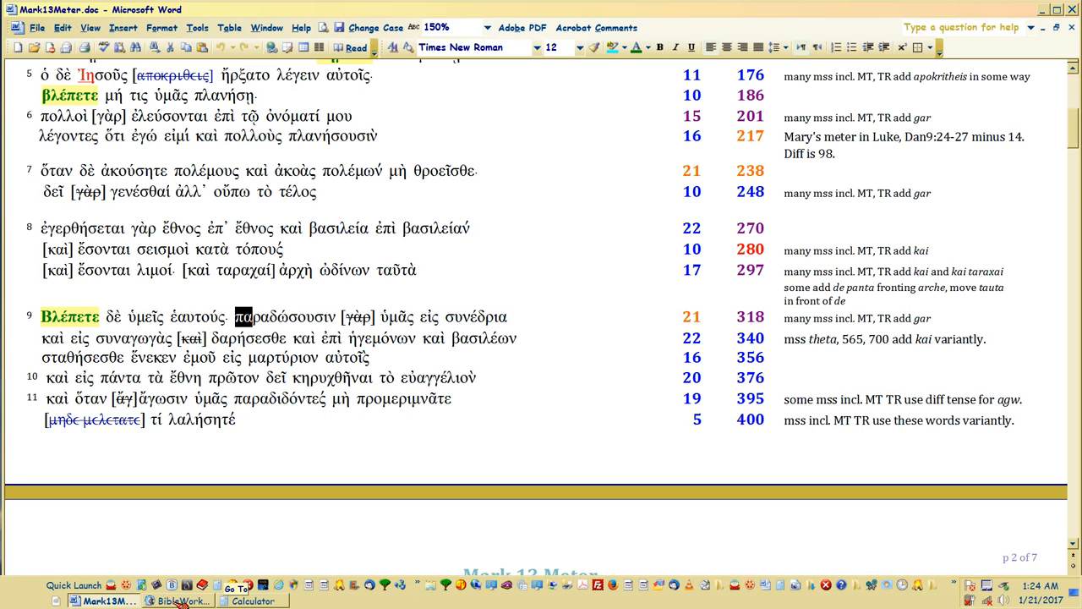
- In BibleWorks, show the Vaticanus manuscript images for Mark 13:34
{"action": "left_click", "coordinate": [178, 600]}
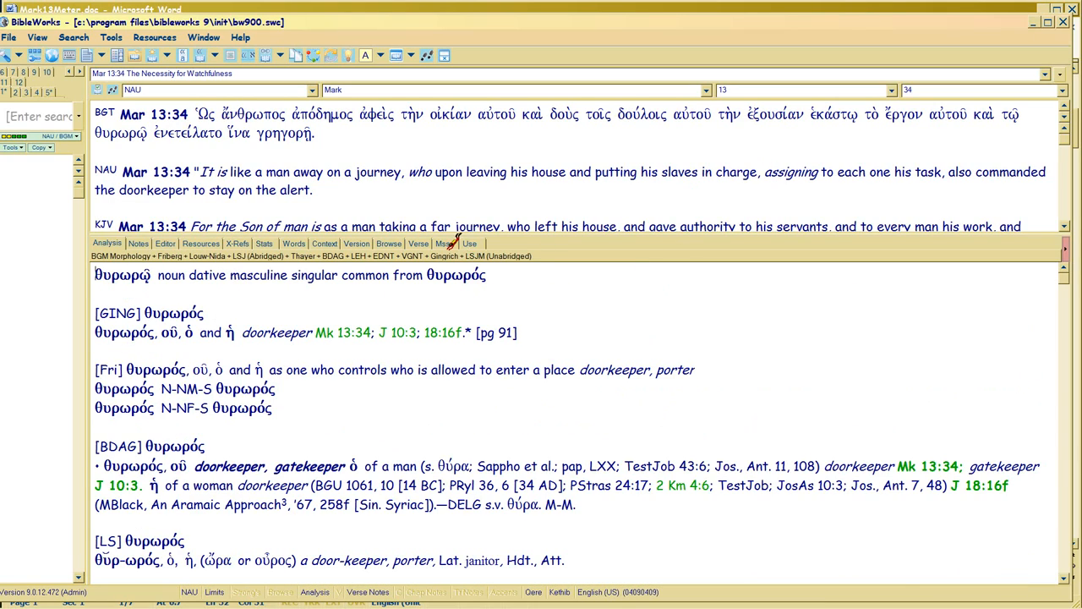
{"action": "left_click", "coordinate": [442, 243]}
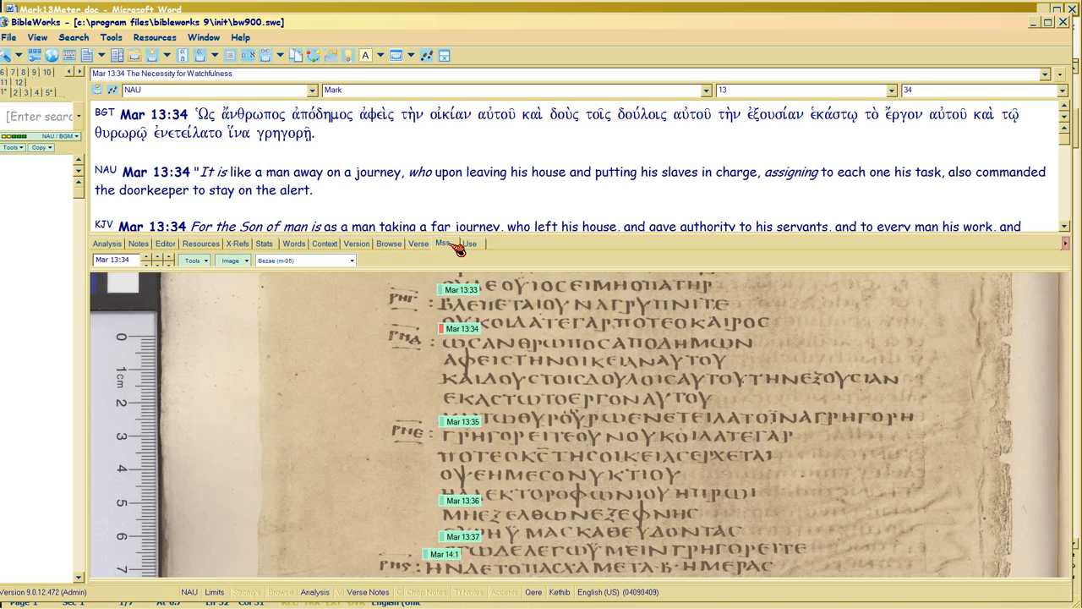
{"action": "mouse_move", "coordinate": [372, 256]}
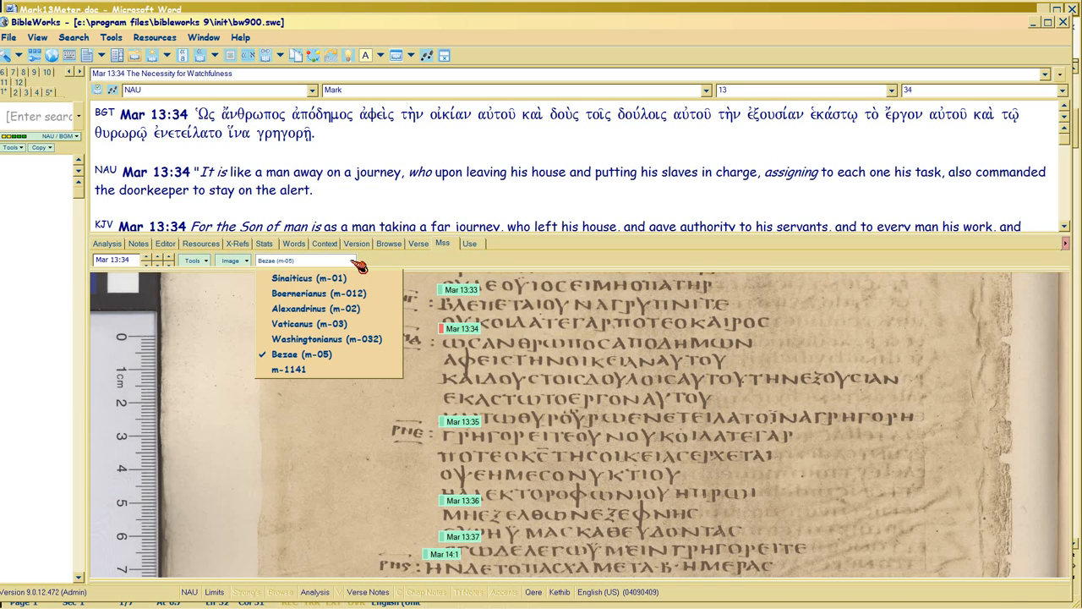
{"action": "mouse_move", "coordinate": [308, 277]}
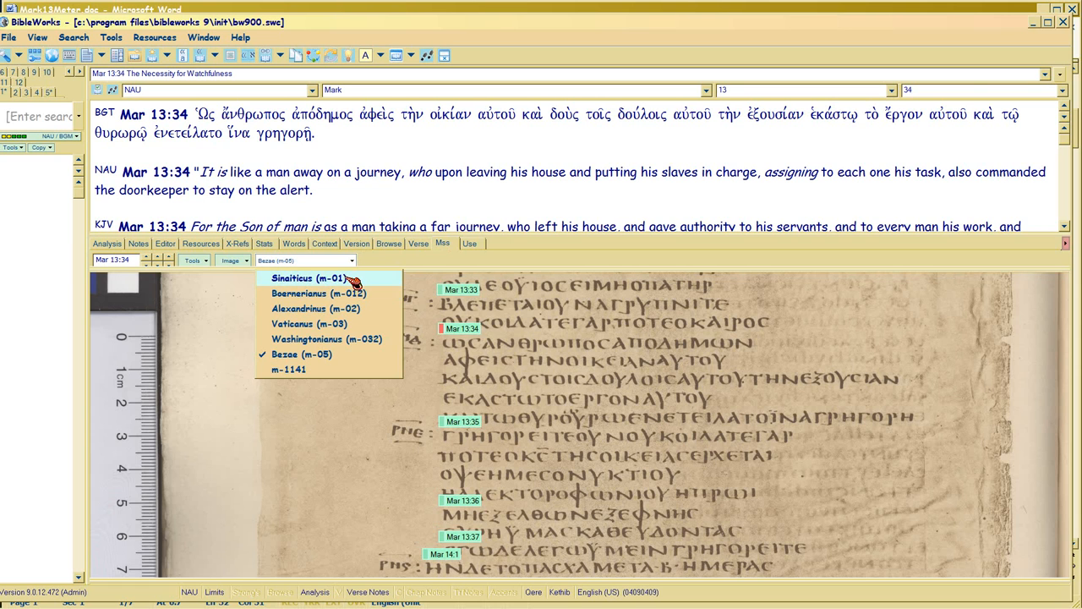
{"action": "mouse_move", "coordinate": [308, 324]}
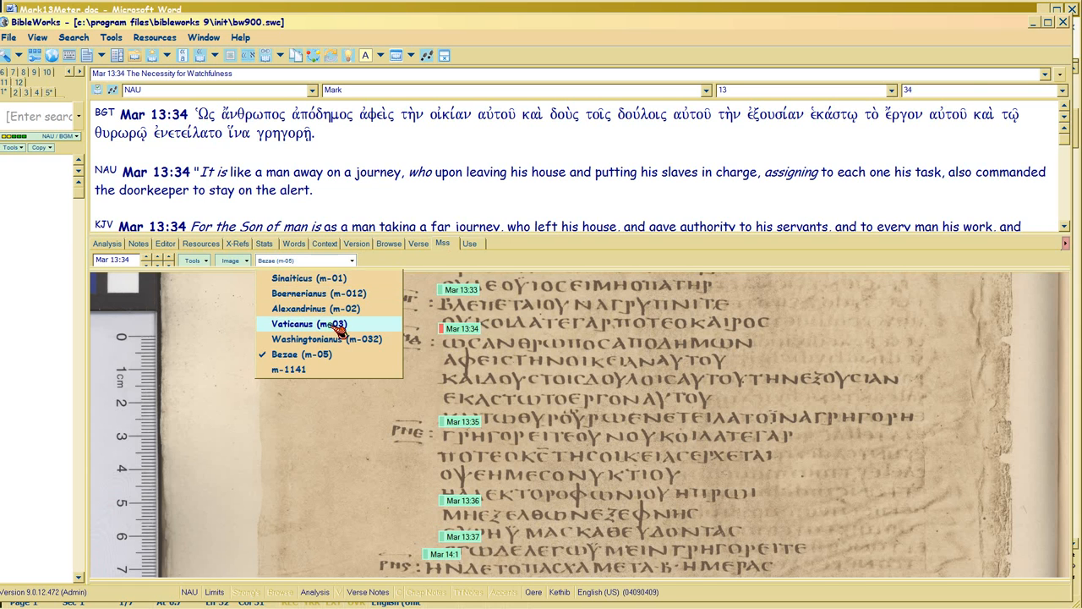
{"action": "left_click", "coordinate": [306, 323]}
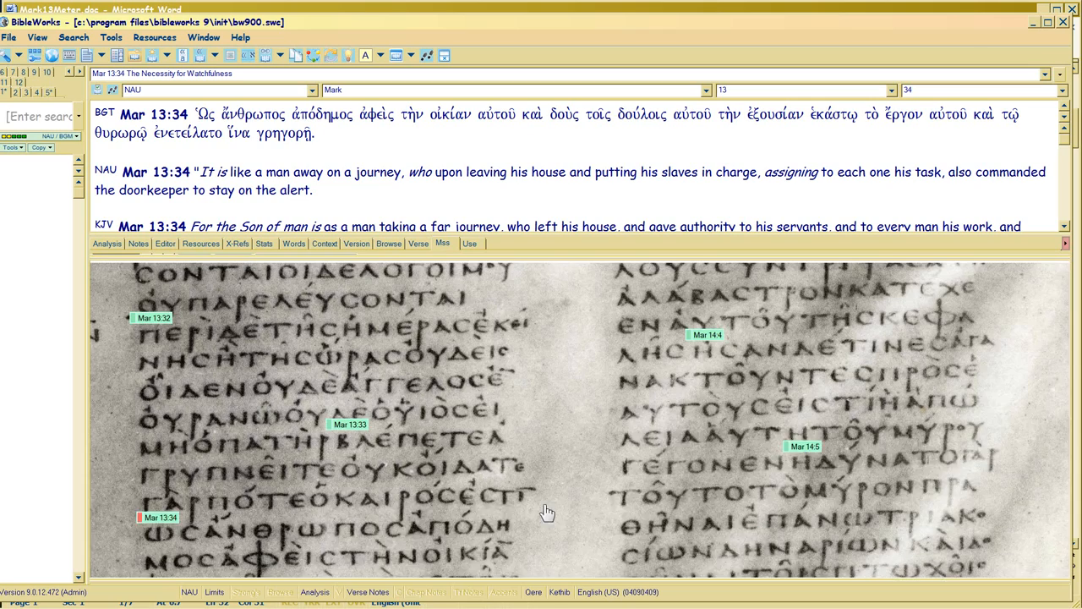
- Scroll the manuscript image through Mark 13:26–13:31 and the opening of chapter 14
{"action": "scroll", "scroll_direction": "up", "scroll_amount": 3}
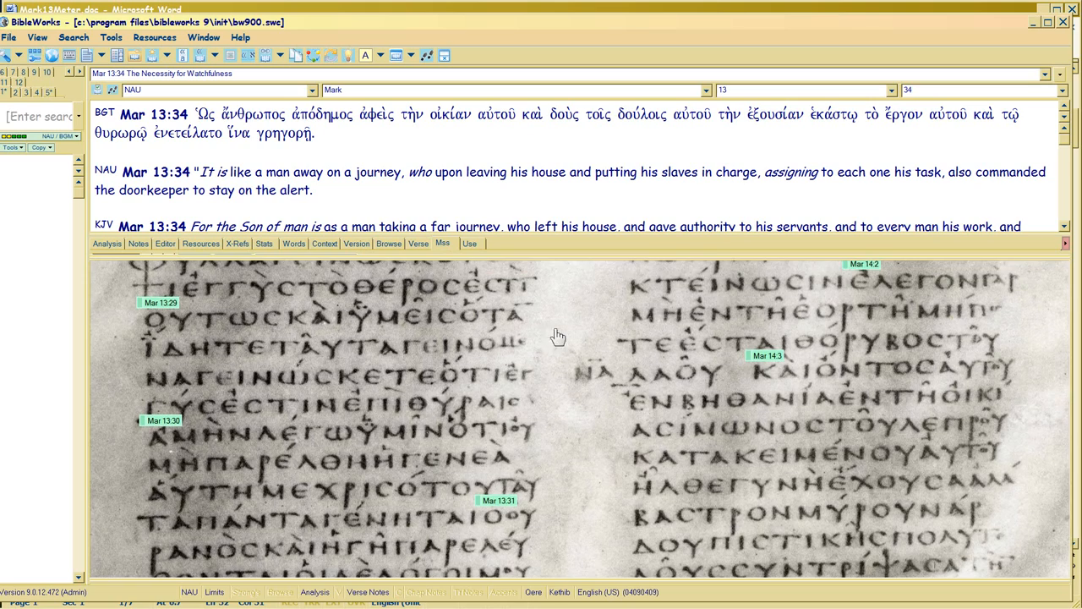
{"action": "scroll", "scroll_direction": "up", "scroll_amount": 3}
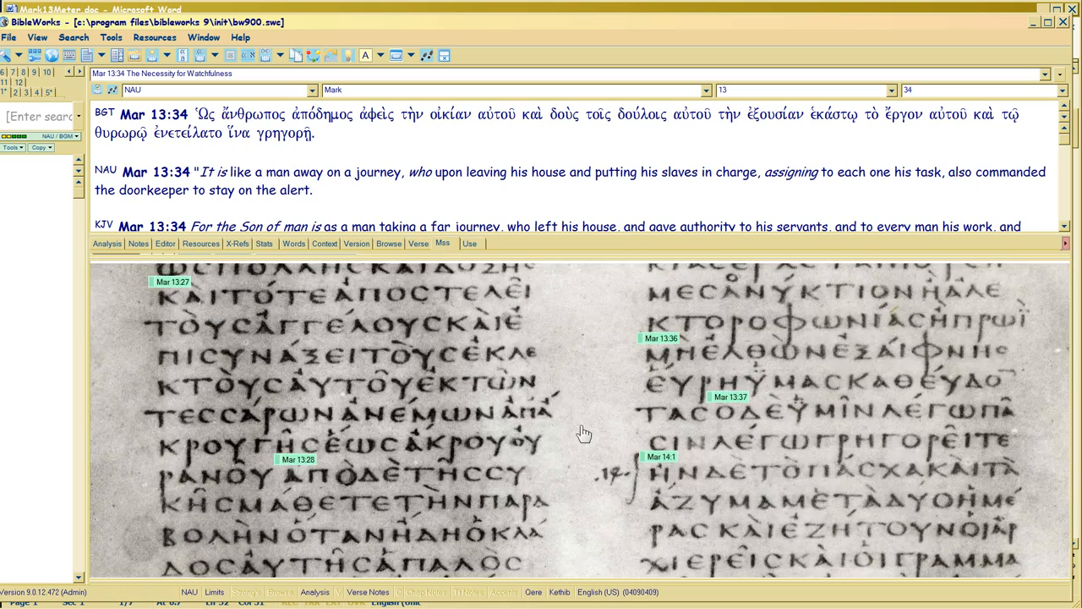
{"action": "scroll", "scroll_direction": "up", "scroll_amount": 3}
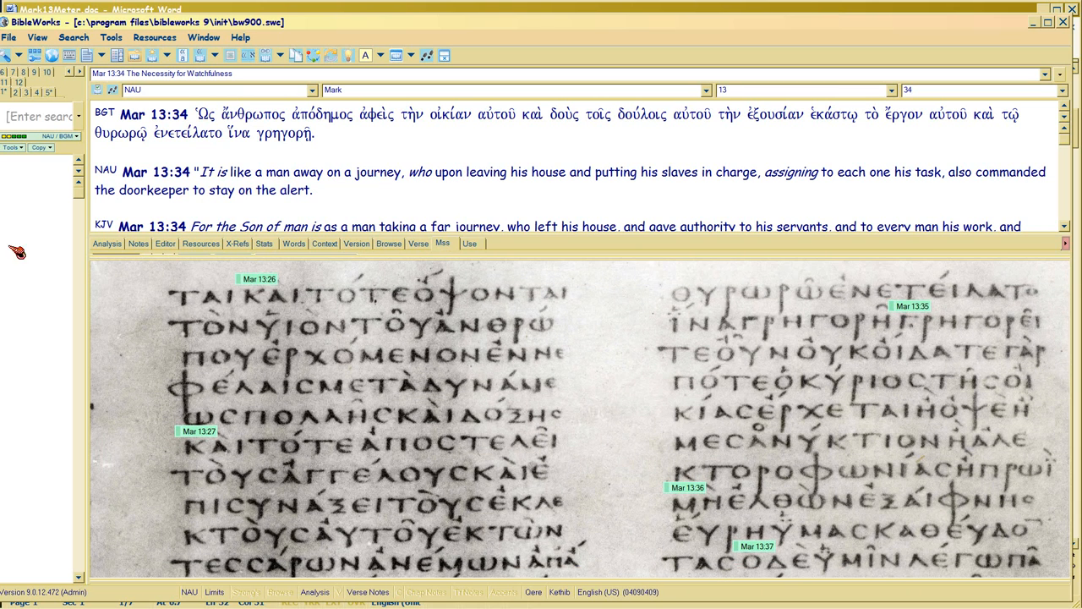
{"action": "mouse_move", "coordinate": [565, 303]}
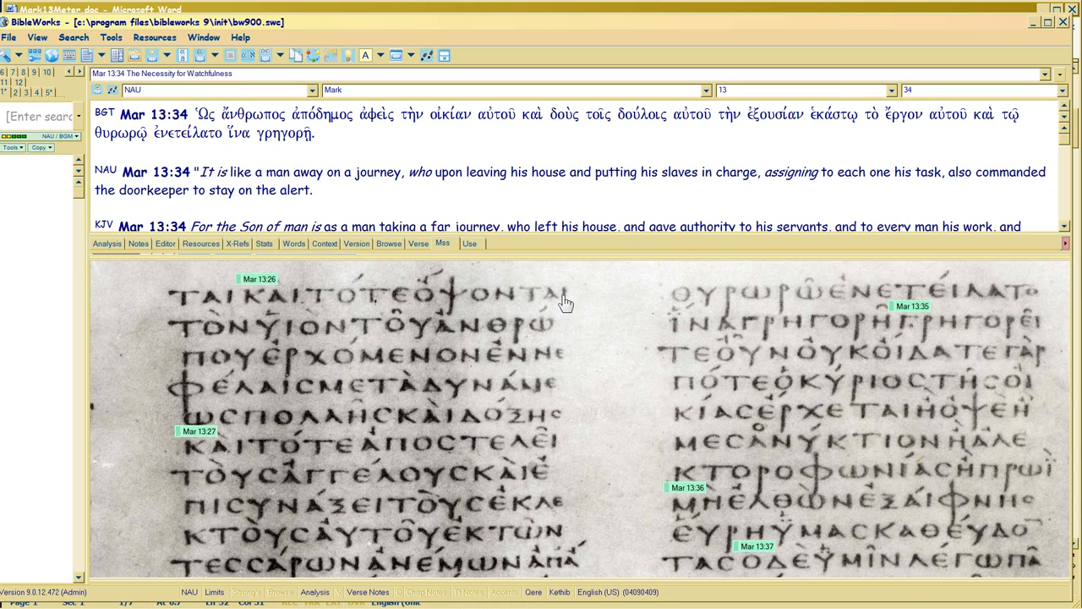
{"action": "mouse_move", "coordinate": [393, 343]}
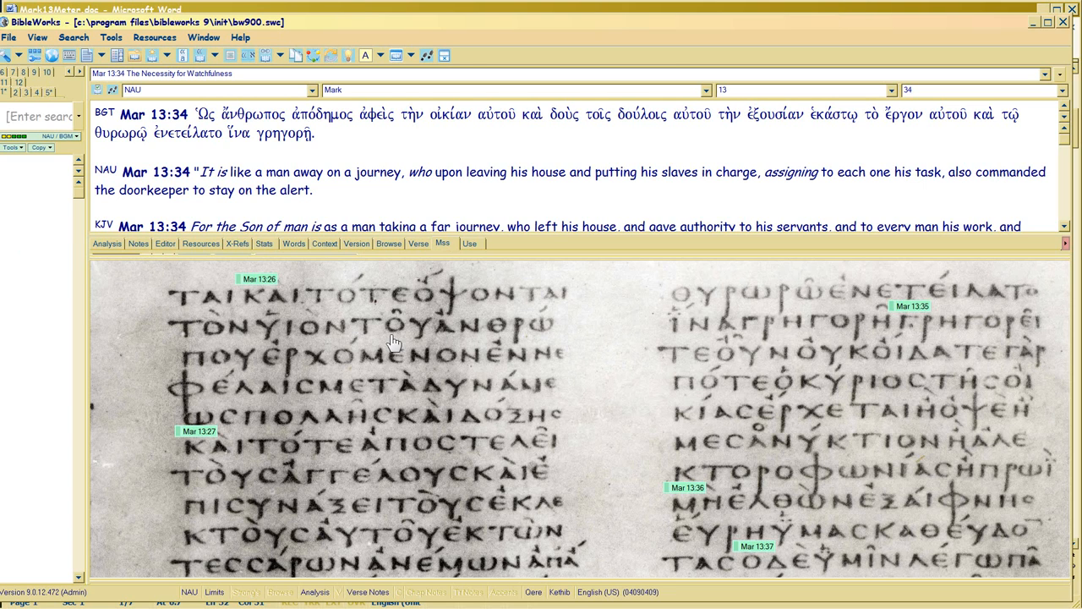
{"action": "mouse_move", "coordinate": [314, 373]}
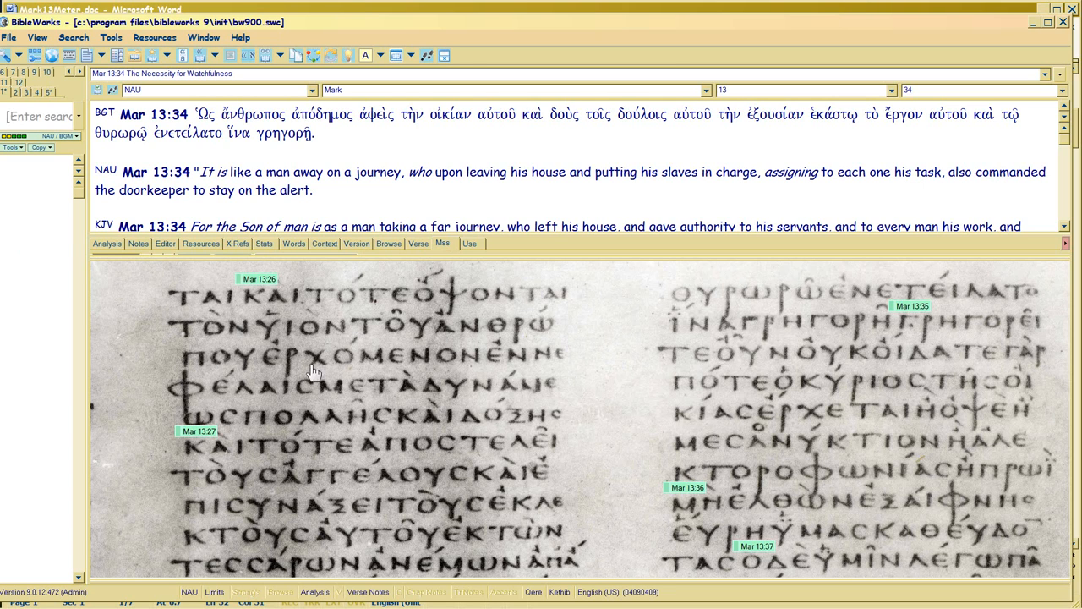
{"action": "mouse_move", "coordinate": [187, 394]}
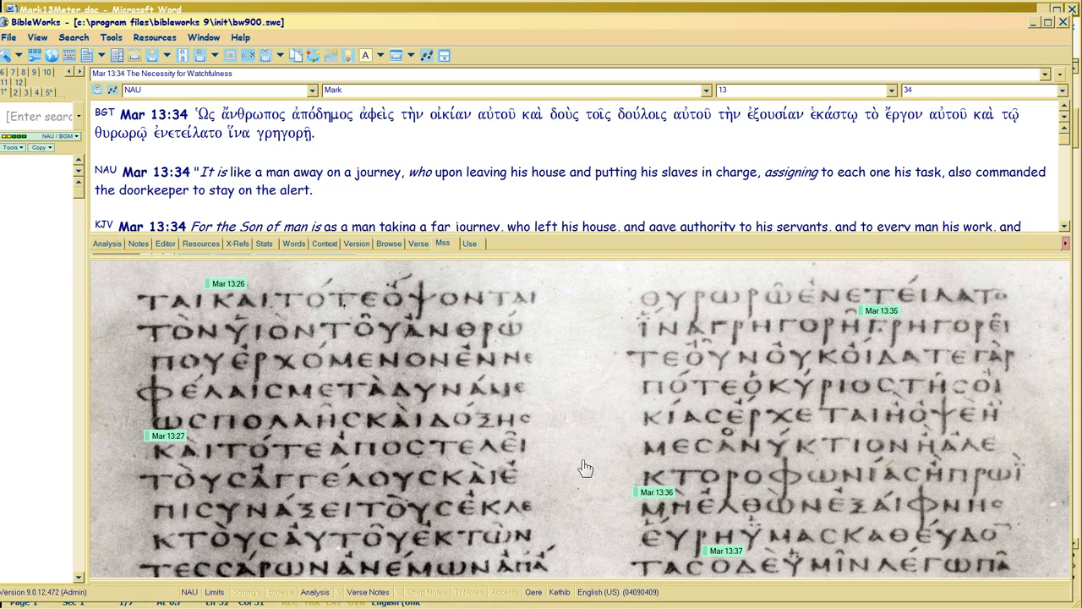
{"action": "mouse_move", "coordinate": [561, 446]}
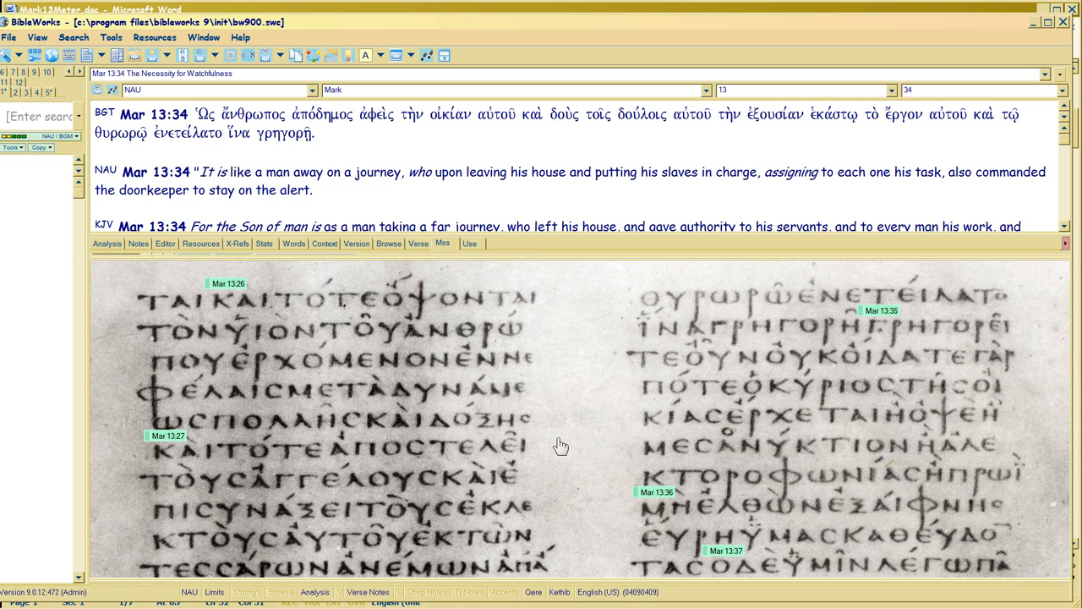
{"action": "scroll", "scroll_direction": "down", "scroll_amount": 3}
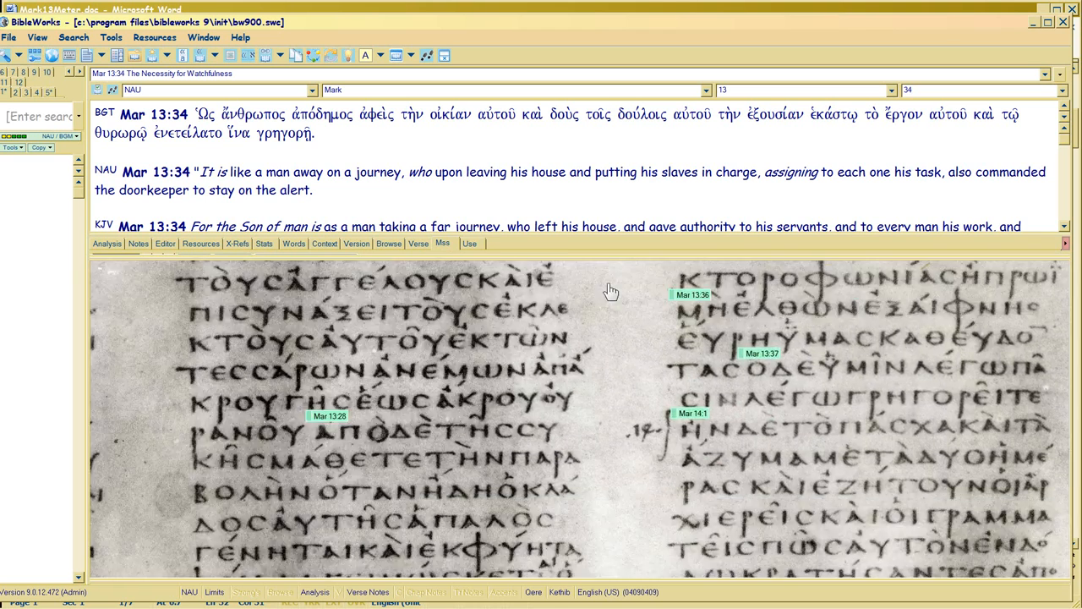
{"action": "scroll", "scroll_direction": "down", "scroll_amount": 3}
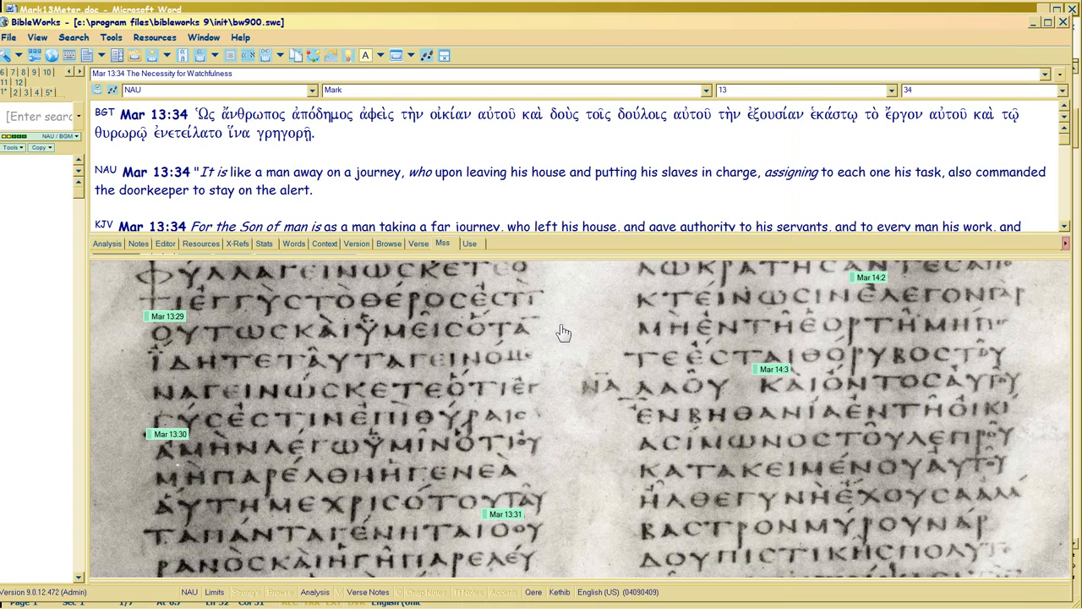
{"action": "scroll", "scroll_direction": "up", "scroll_amount": 3}
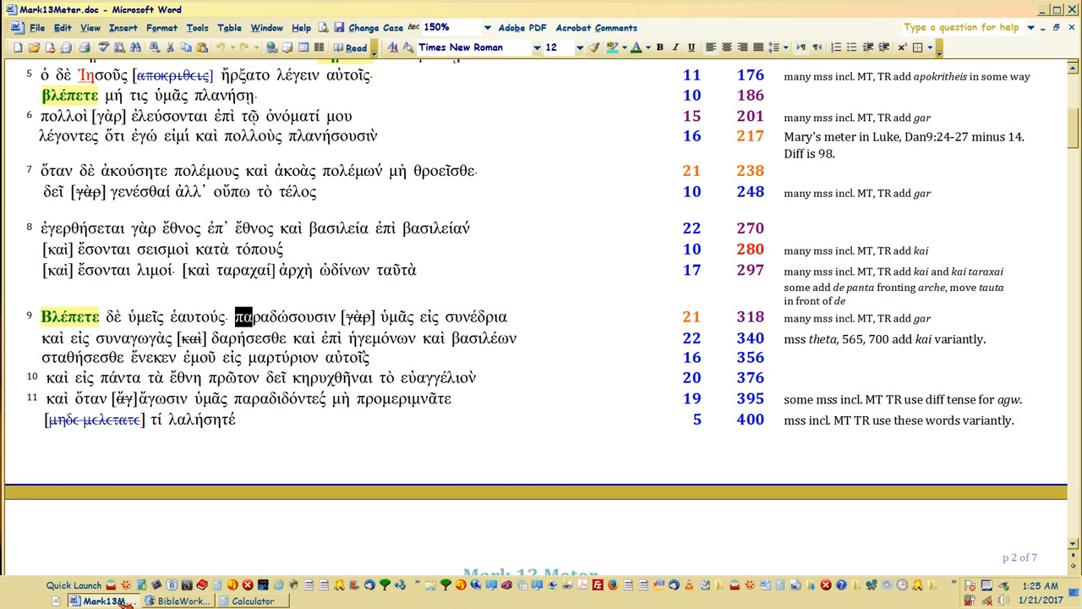
- Clear the verse 9 selection and scroll to page 2, verses 11–15
{"action": "left_click", "coordinate": [245, 320]}
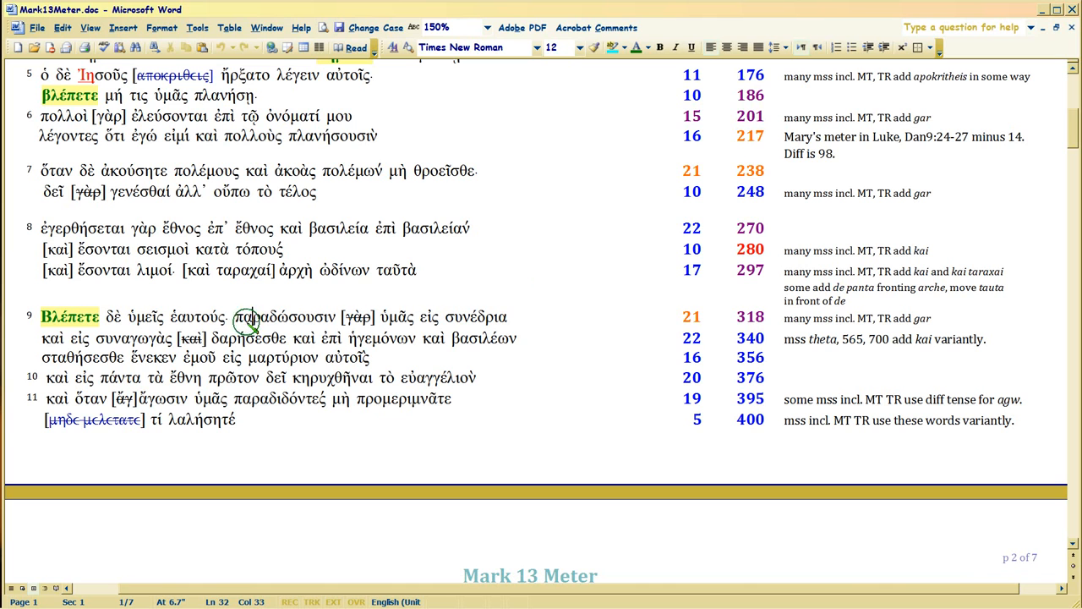
{"action": "left_click_drag", "start_coordinate": [236, 316], "coordinate": [271, 398]}
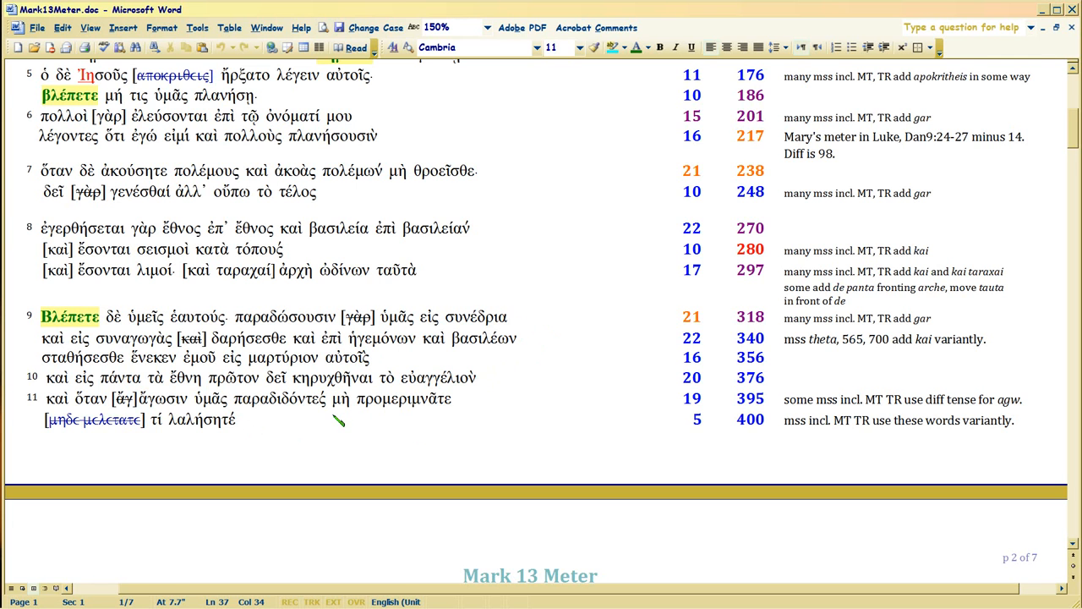
{"action": "scroll", "scroll_direction": "down", "scroll_amount": 3}
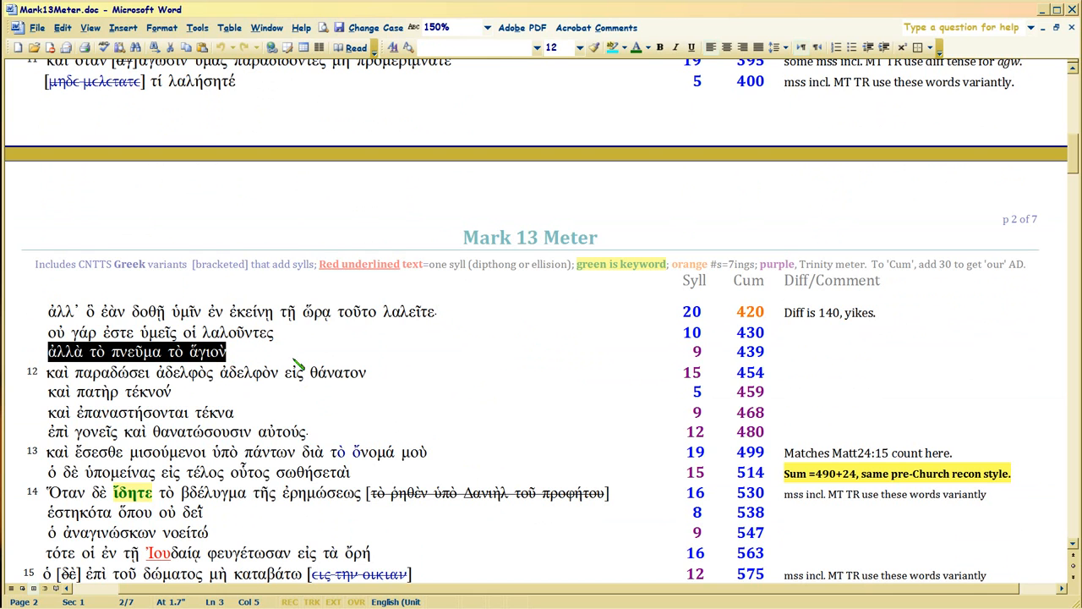
{"action": "scroll", "scroll_direction": "up", "scroll_amount": 3}
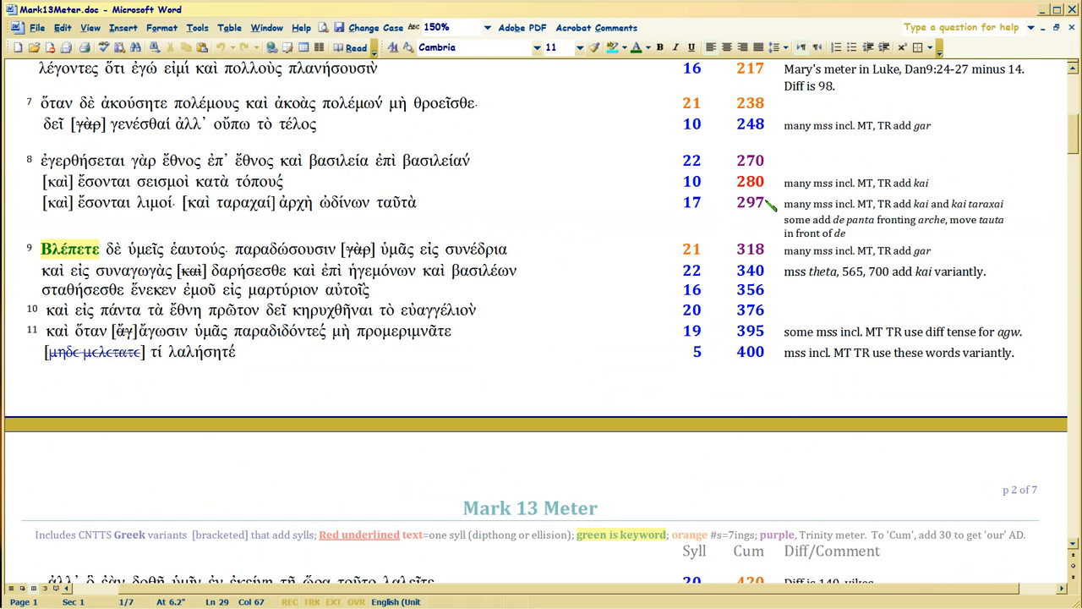
{"action": "scroll", "scroll_direction": "down", "scroll_amount": 3}
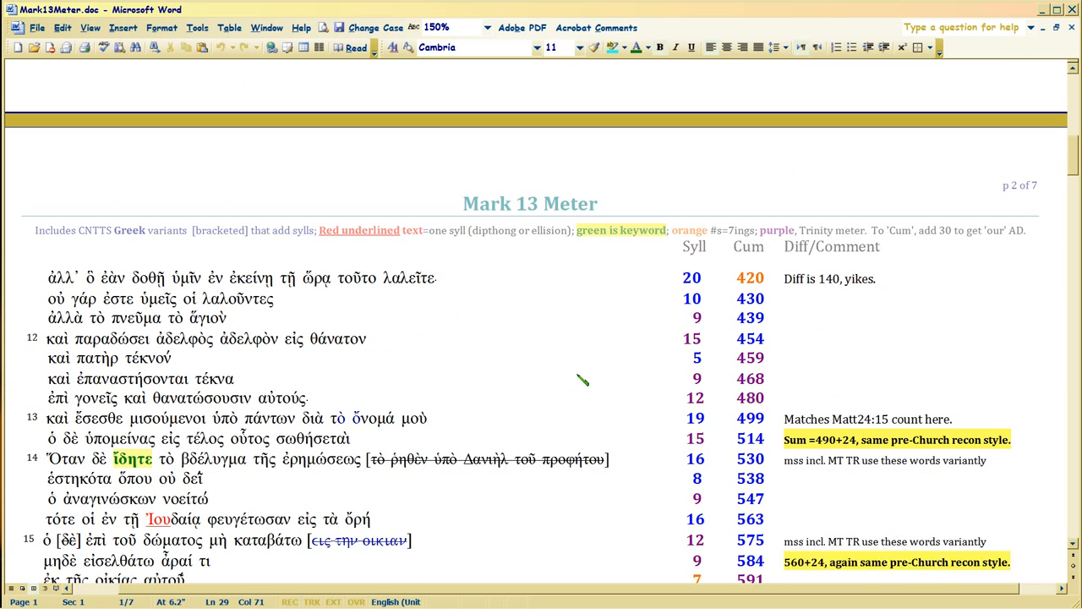
{"action": "scroll", "scroll_direction": "down", "scroll_amount": 3}
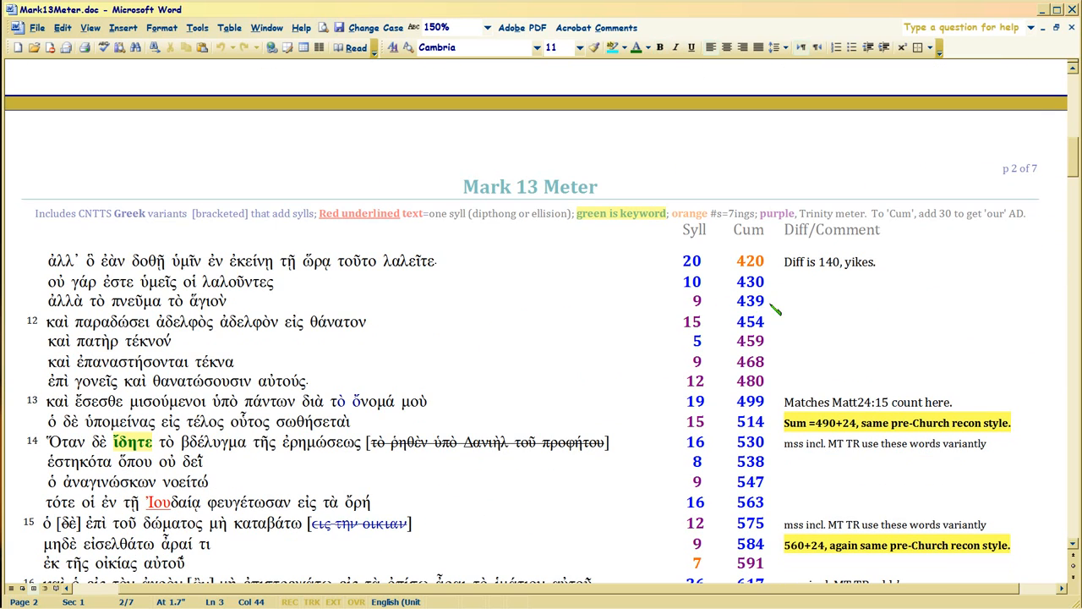
{"action": "left_click", "coordinate": [763, 300]}
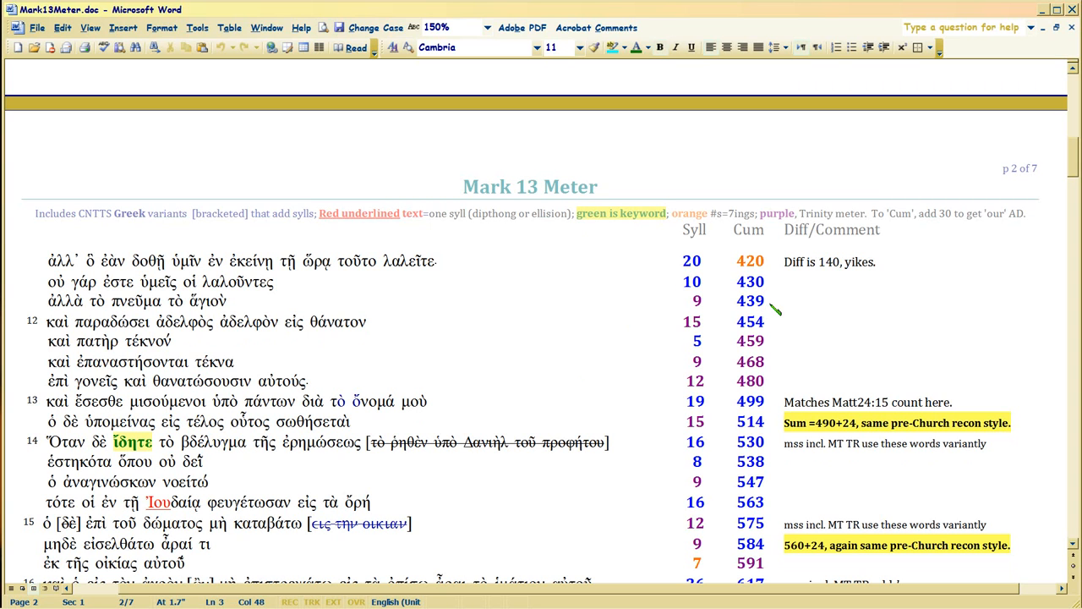
{"action": "mouse_move", "coordinate": [718, 306]}
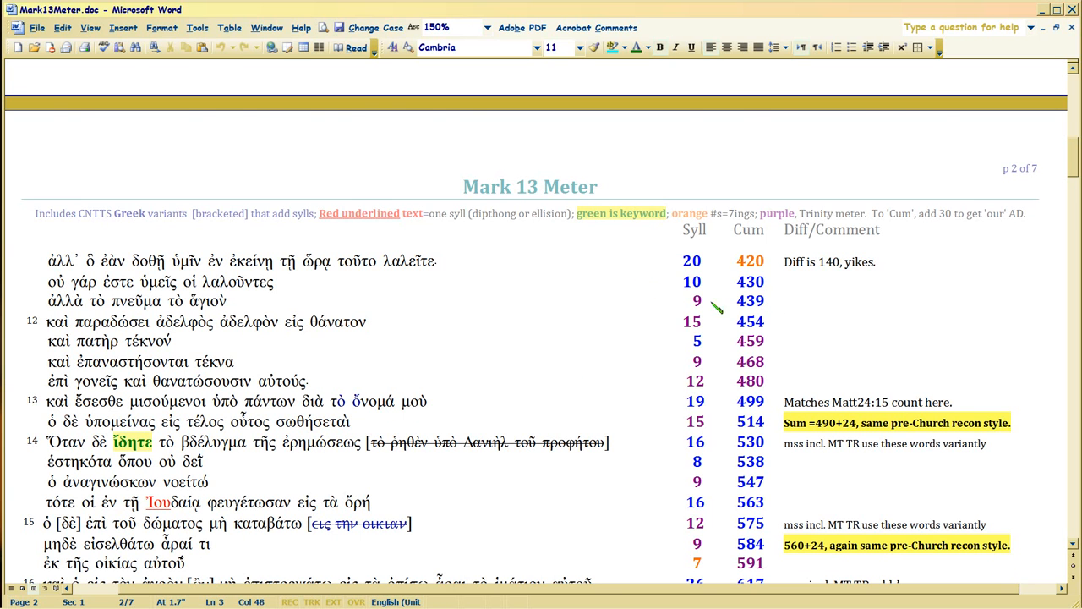
{"action": "scroll", "scroll_direction": "up", "scroll_amount": 3}
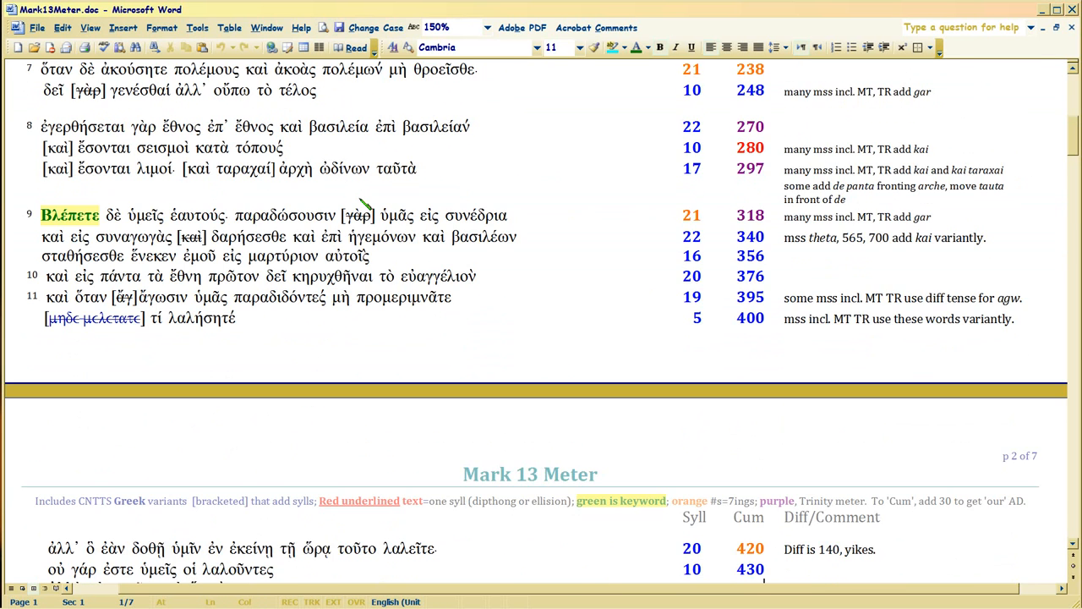
- Select ὠδίνων in verse 8, then scroll to page 2's verses 11–18
{"action": "scroll", "scroll_direction": "up", "scroll_amount": 3}
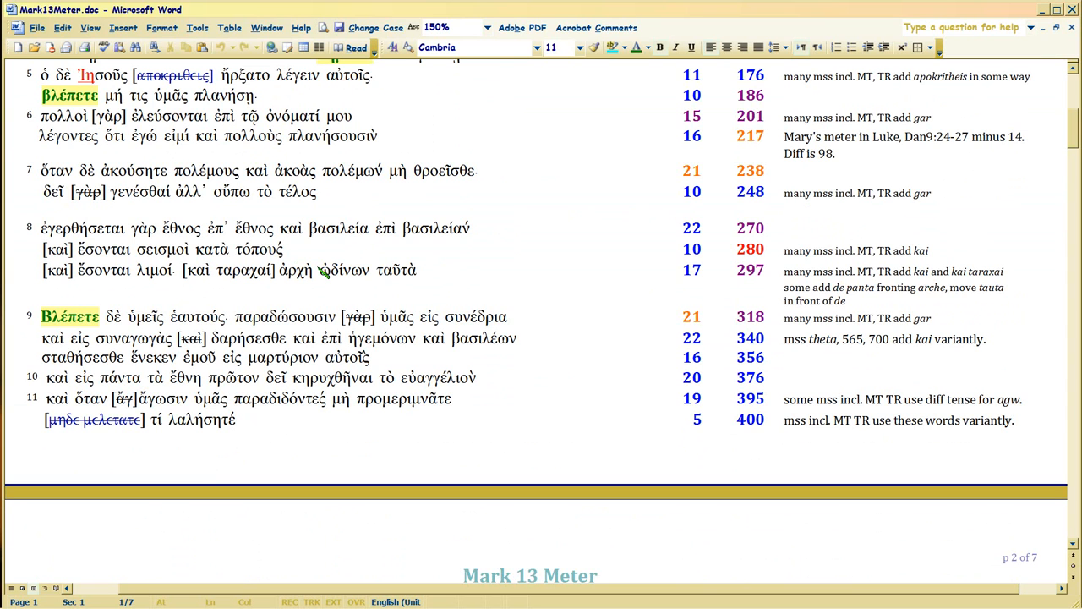
{"action": "double_click", "coordinate": [342, 269]}
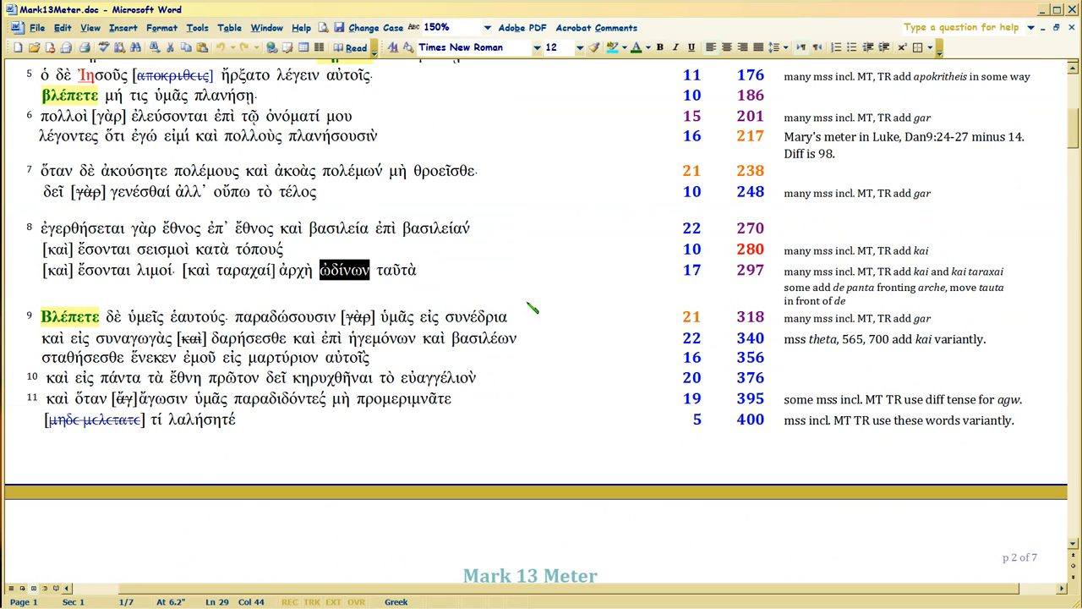
{"action": "mouse_move", "coordinate": [533, 291]}
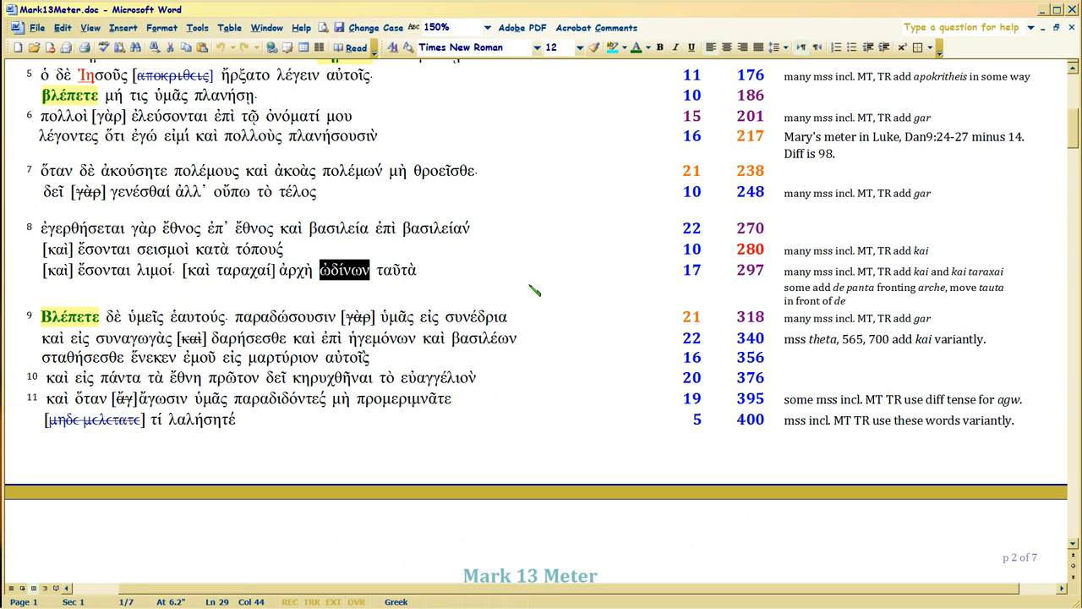
{"action": "mouse_move", "coordinate": [434, 272]}
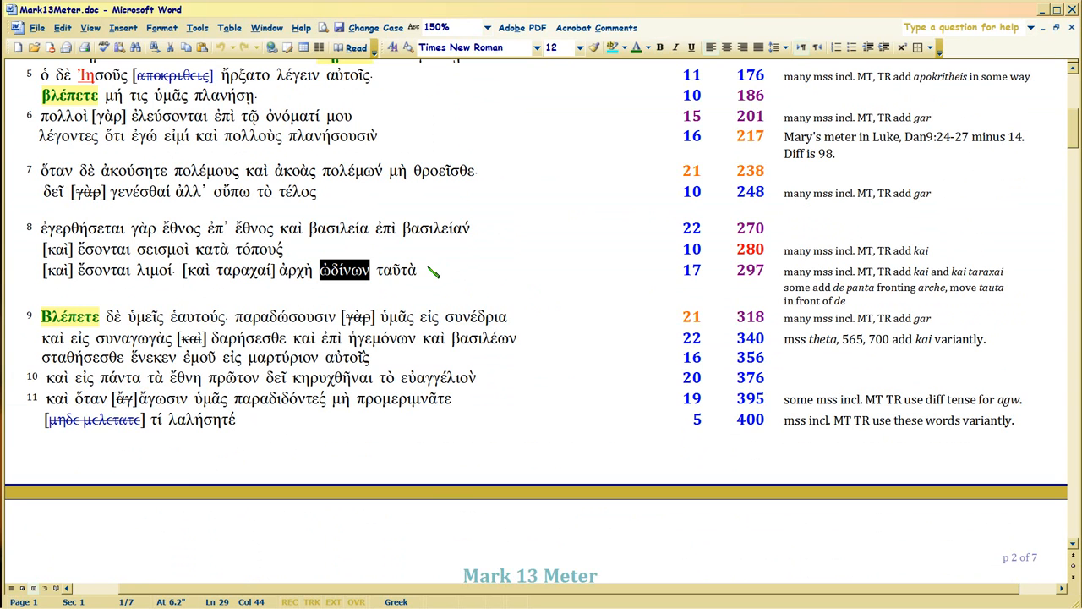
{"action": "mouse_move", "coordinate": [439, 279]}
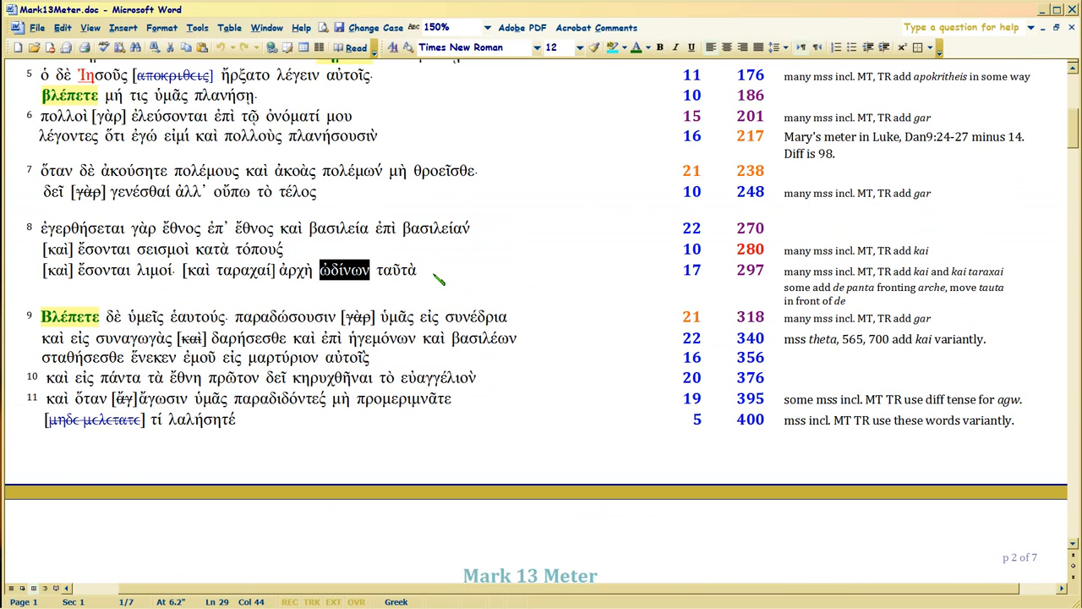
{"action": "mouse_move", "coordinate": [429, 277]}
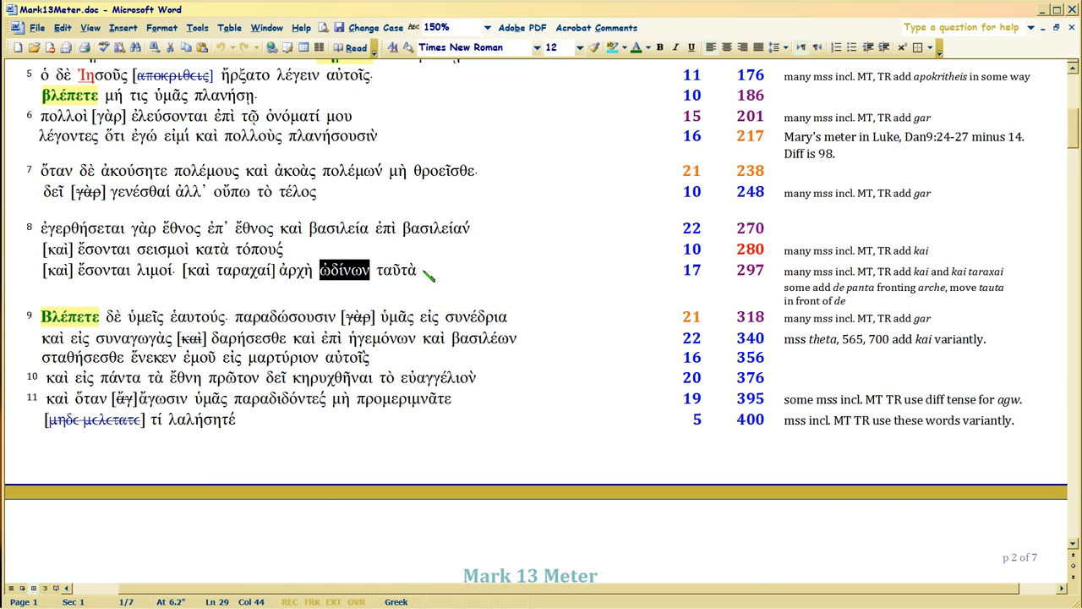
{"action": "scroll", "scroll_direction": "down", "scroll_amount": 3}
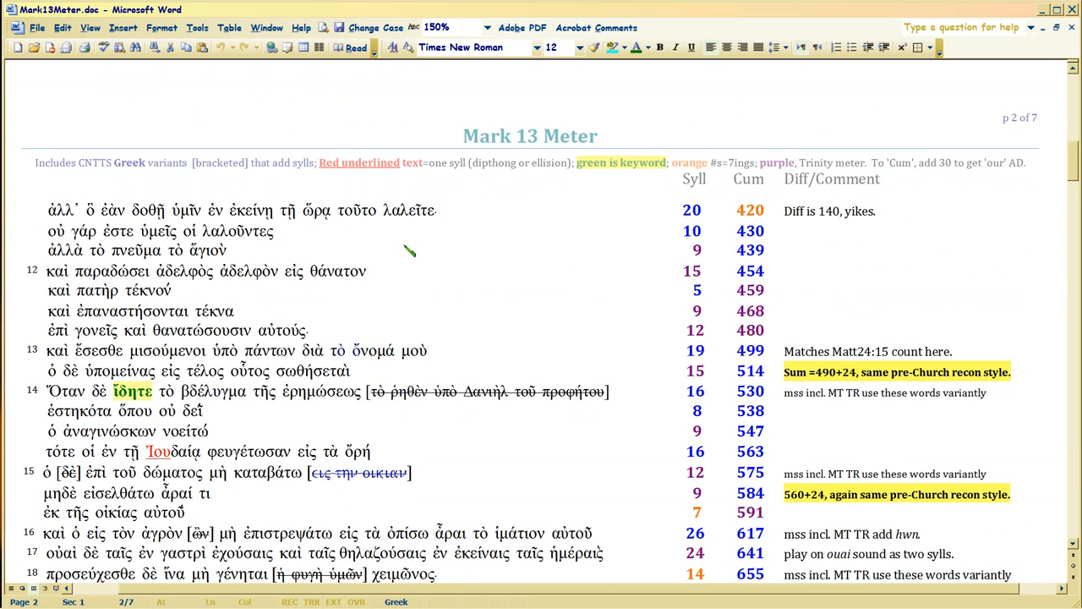